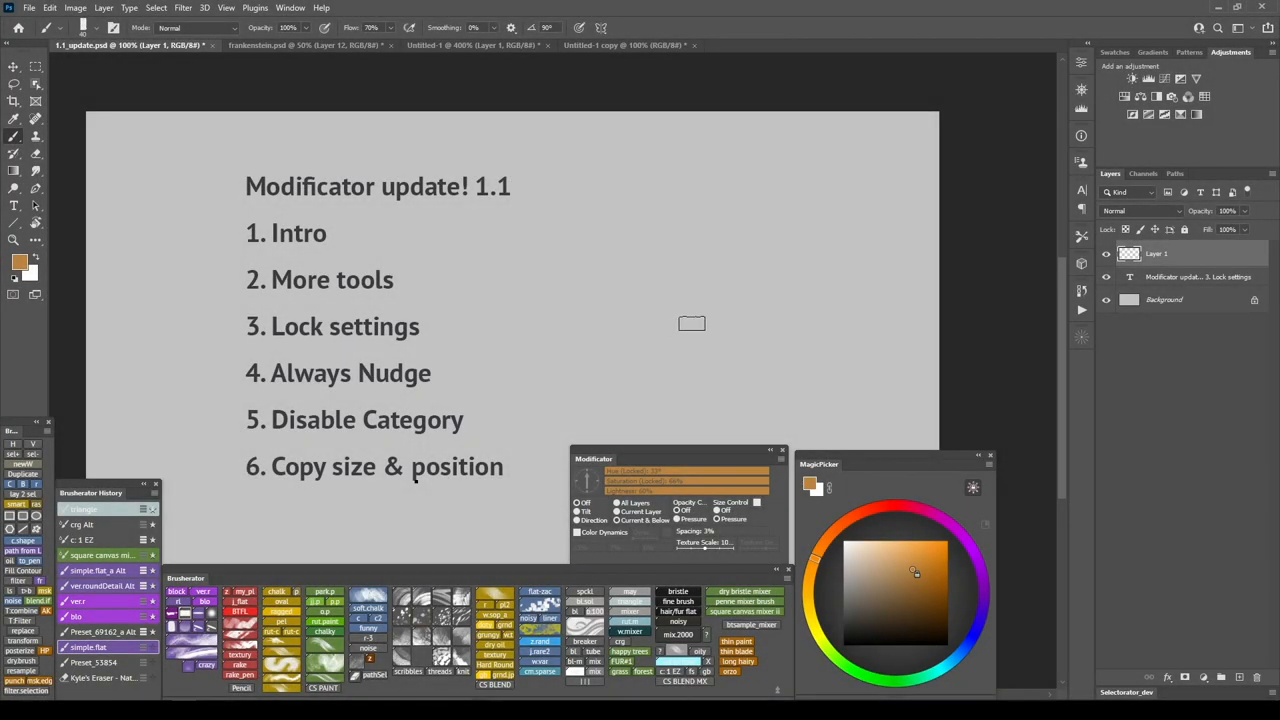
mouse_move(685, 335)
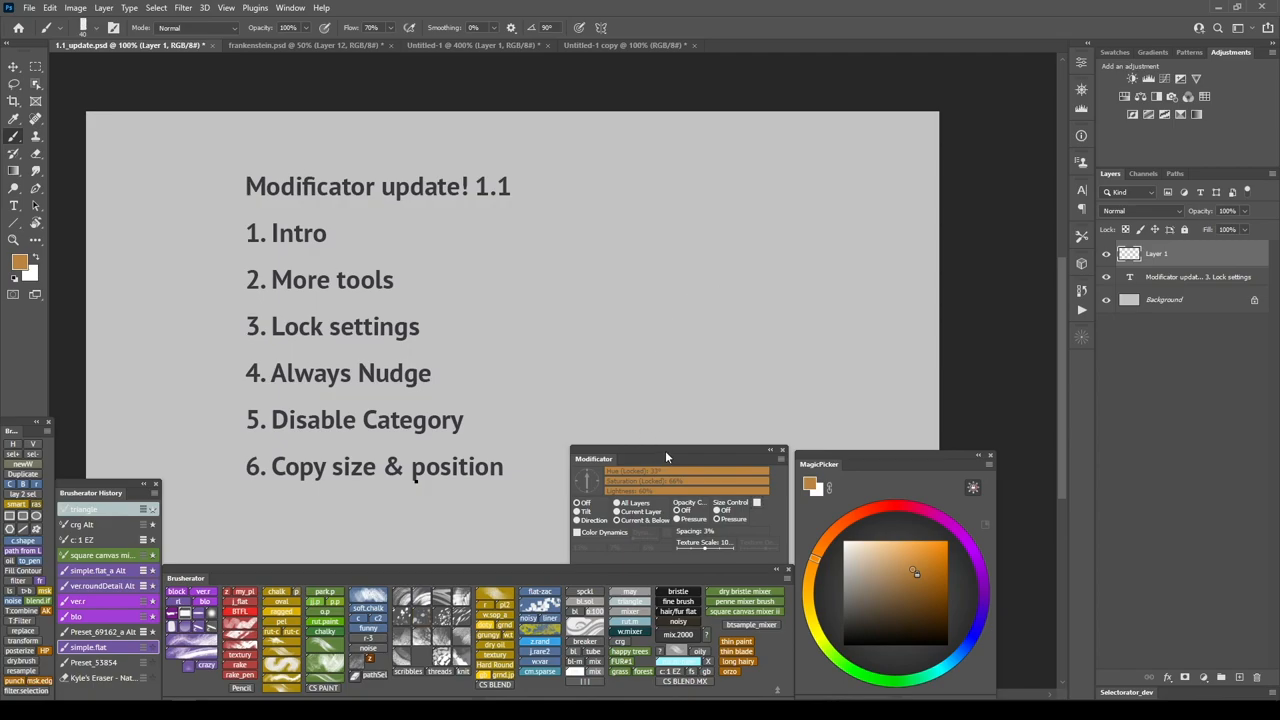
Switch to the frankenstein.psd document and activate the Move tool so Modificator shows its options
left_click_drag(667, 458, 671, 245)
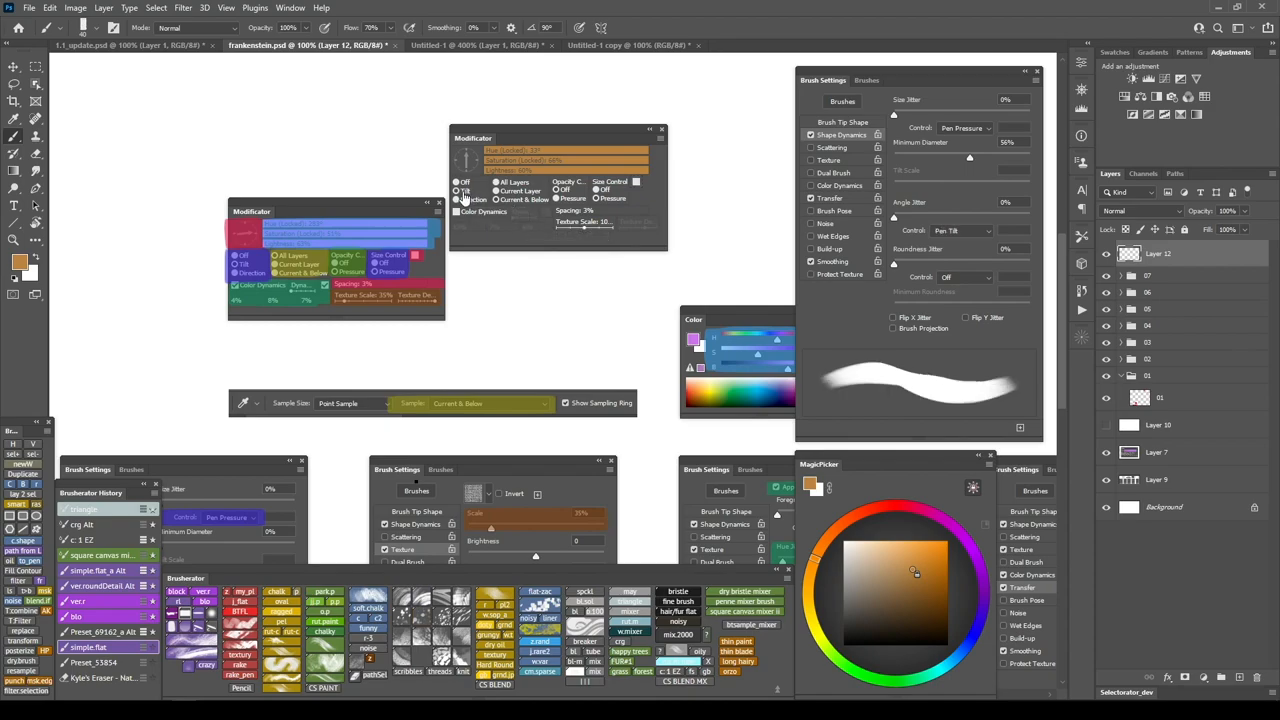
left_click(459, 199)
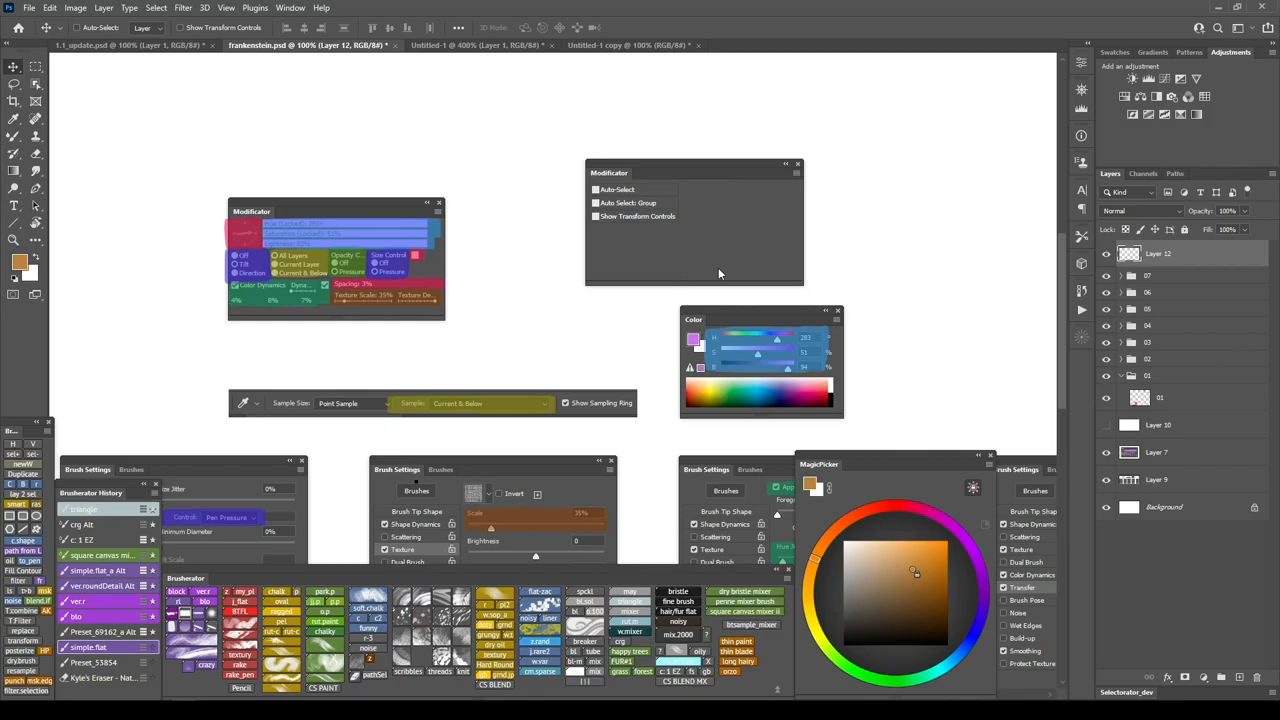
mouse_move(739, 285)
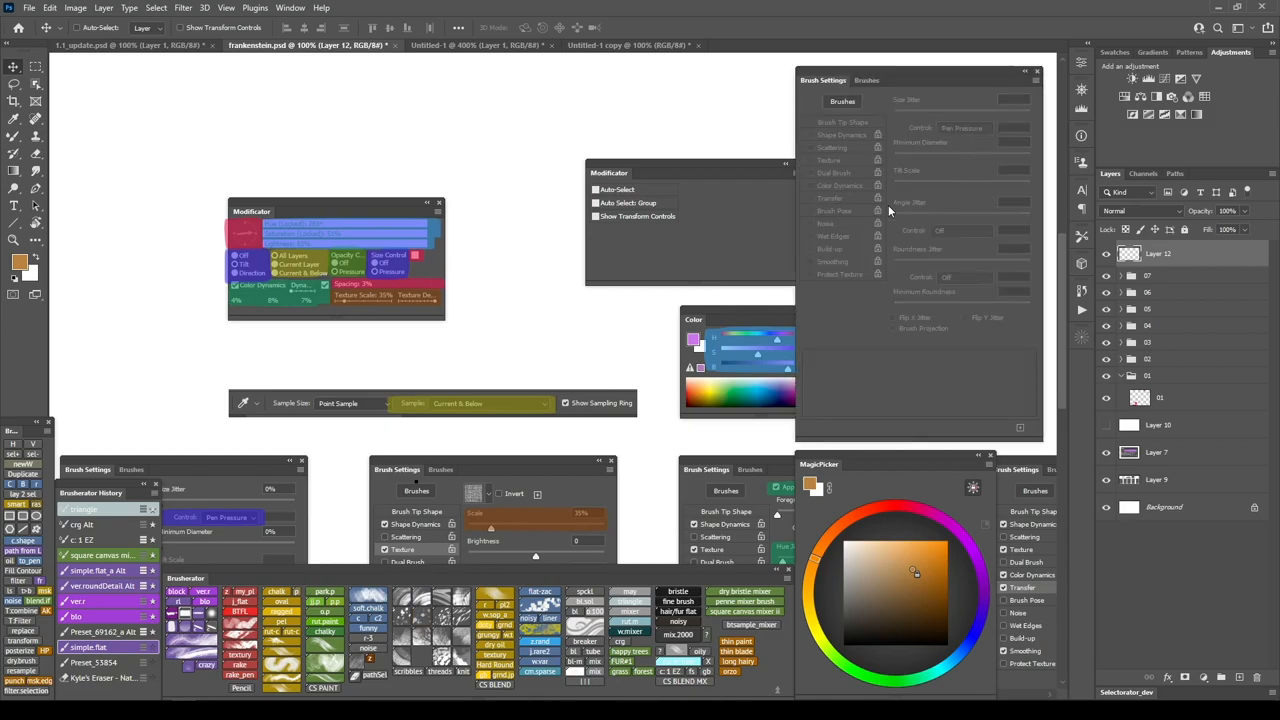
mouse_move(672, 293)
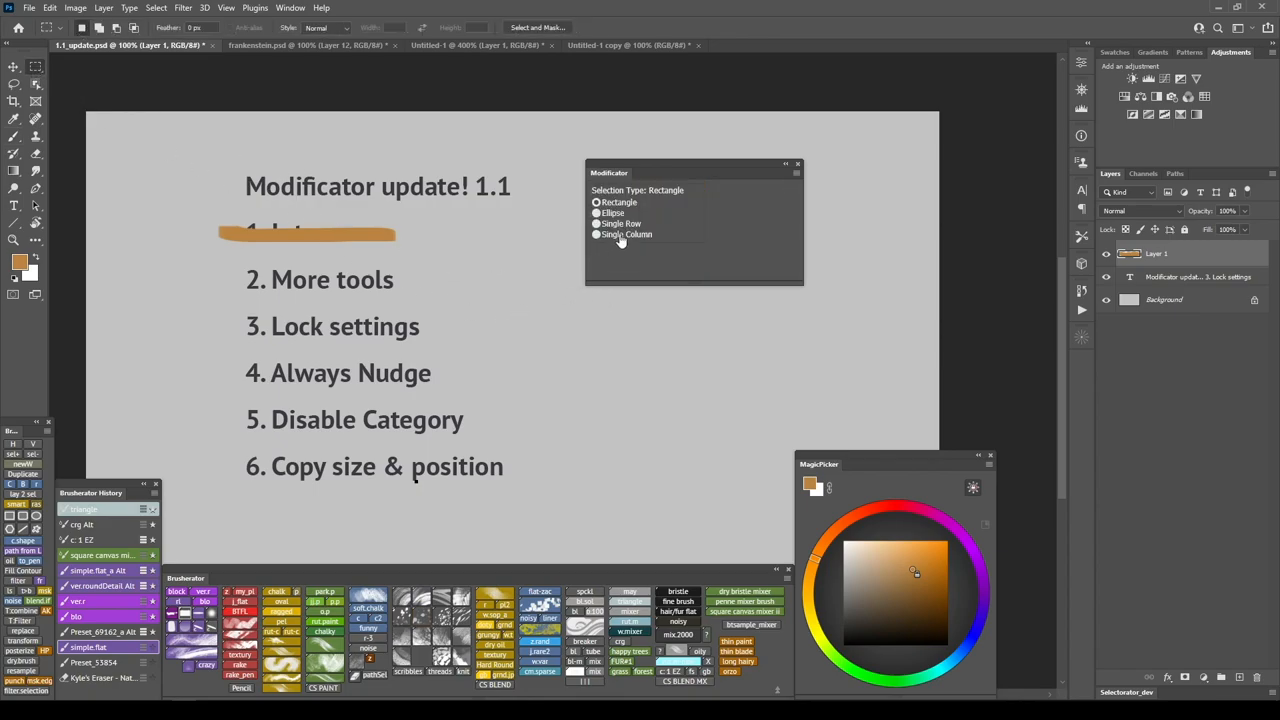
Return to 1.1_update.psd with the Brush tool active and filter Brush Settings for 'scatter'
left_click(596, 224)
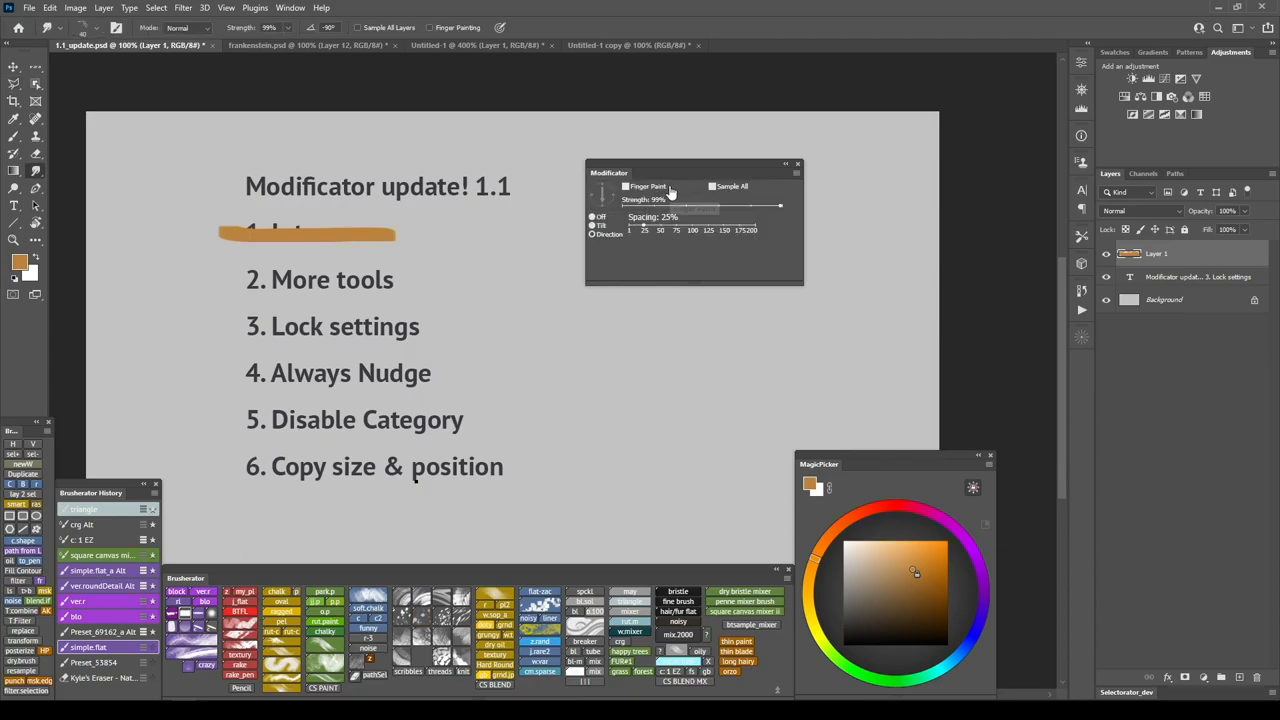
mouse_move(672, 192)
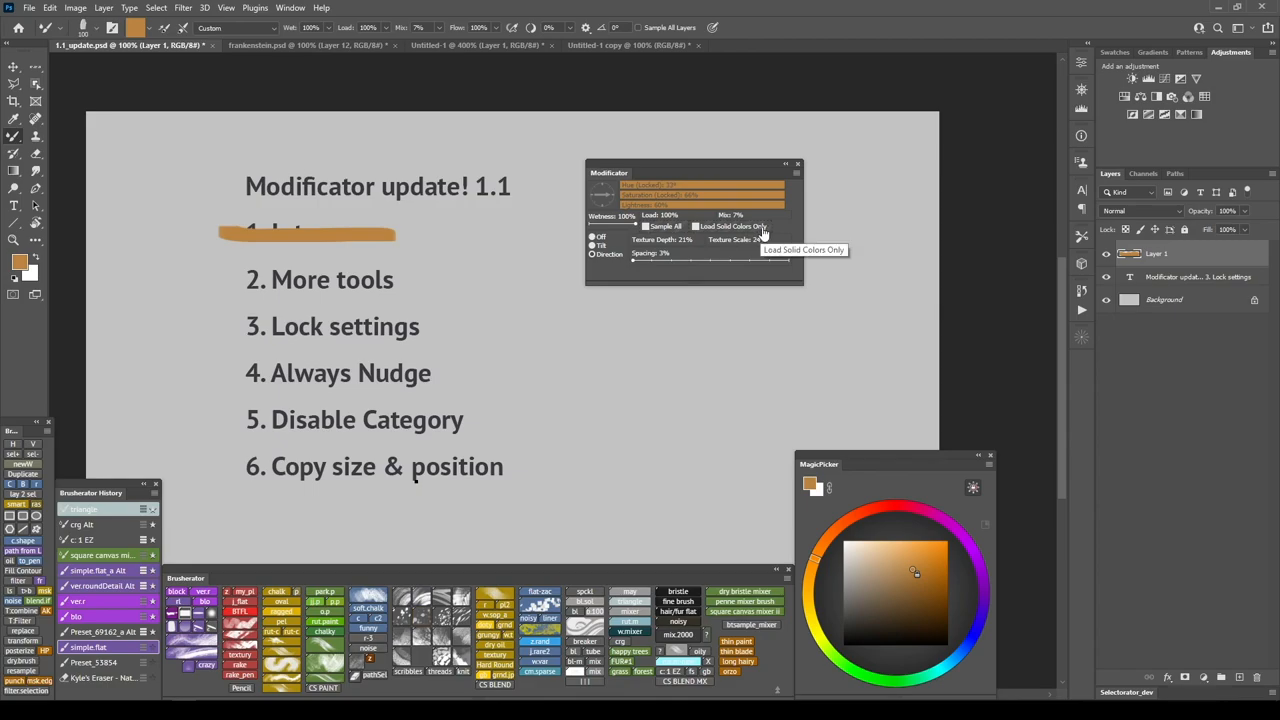
mouse_move(760, 233)
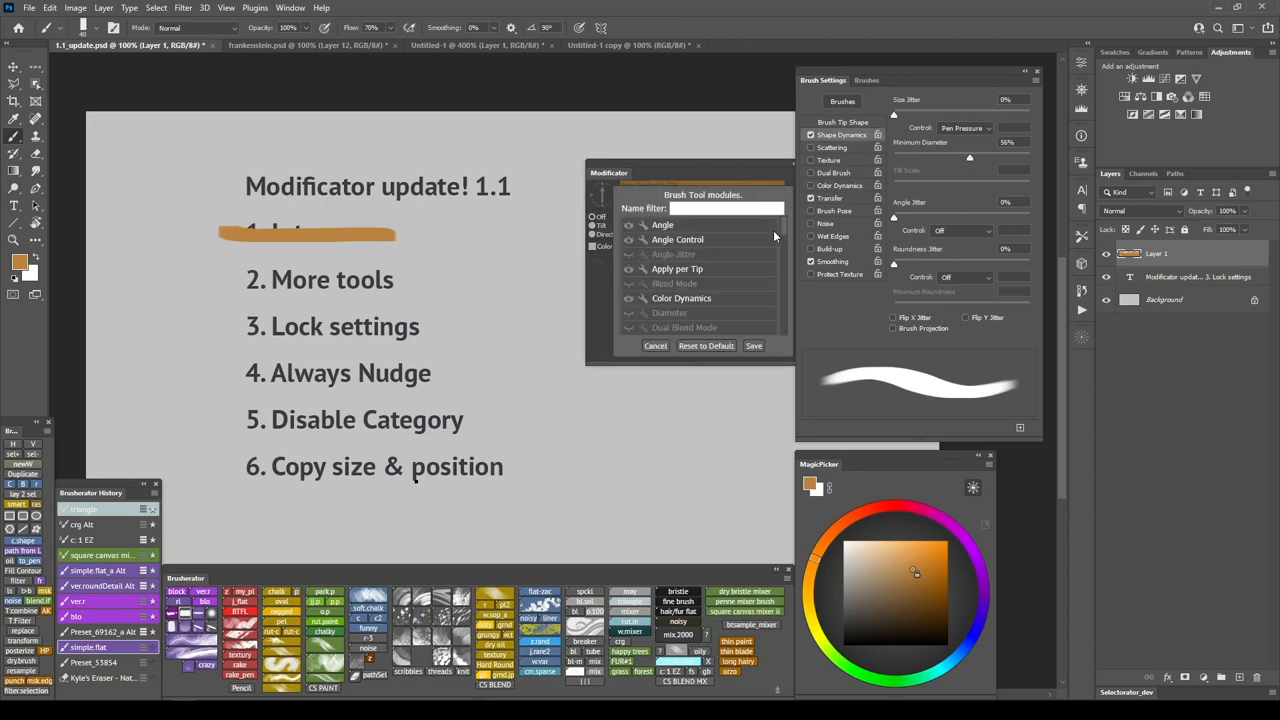
type("scatter")
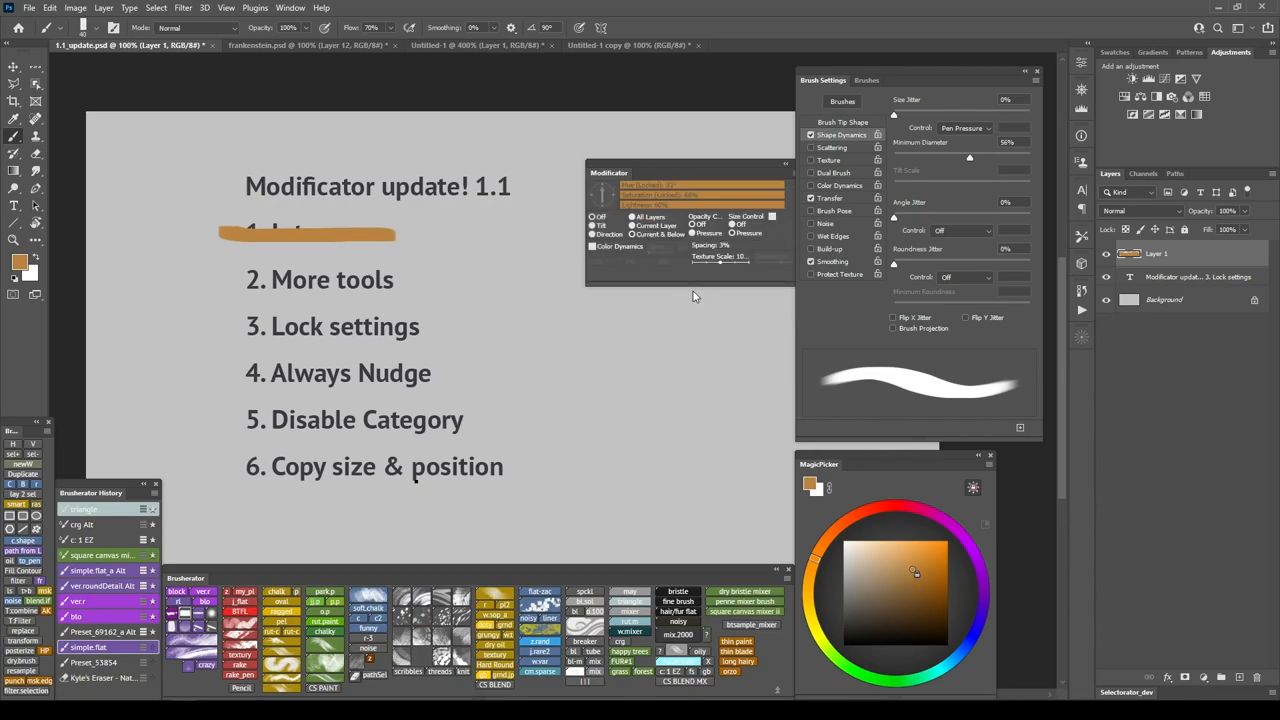
Strike through '2. More tools' in orange, move to Untitled-1 and bring up the Brush Tool modules list
left_click(1037, 71)
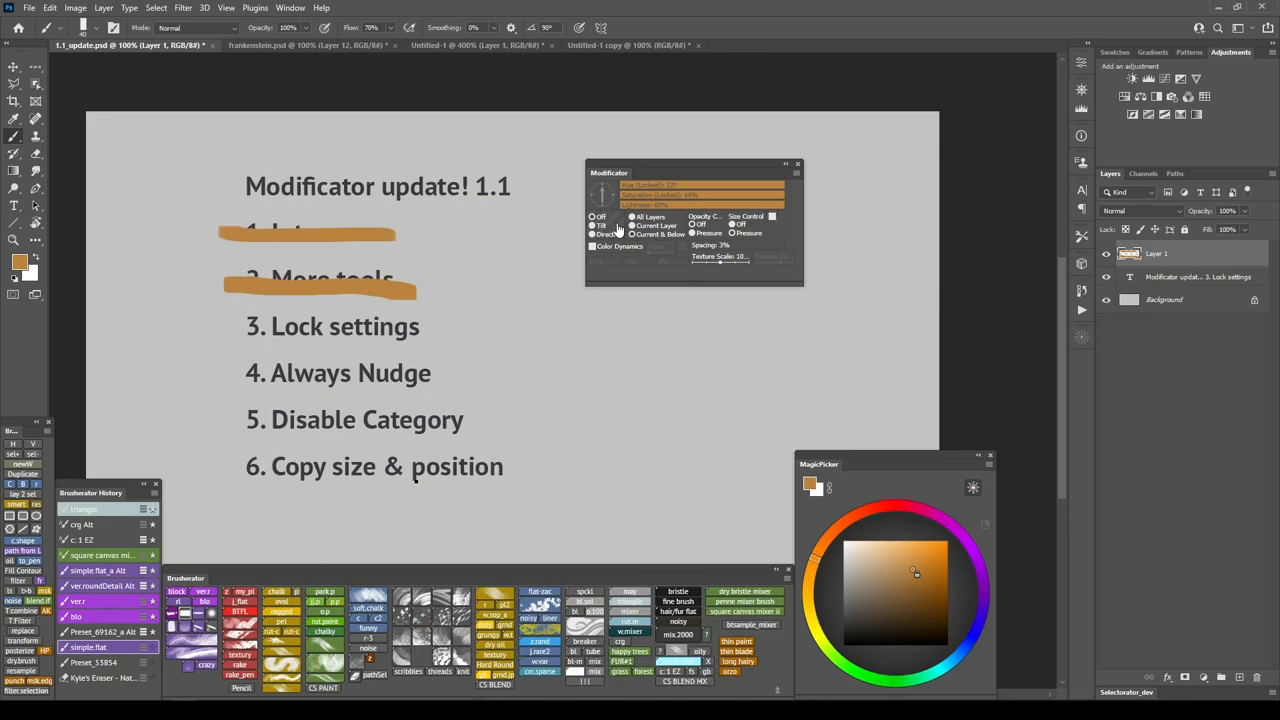
left_click(478, 45)
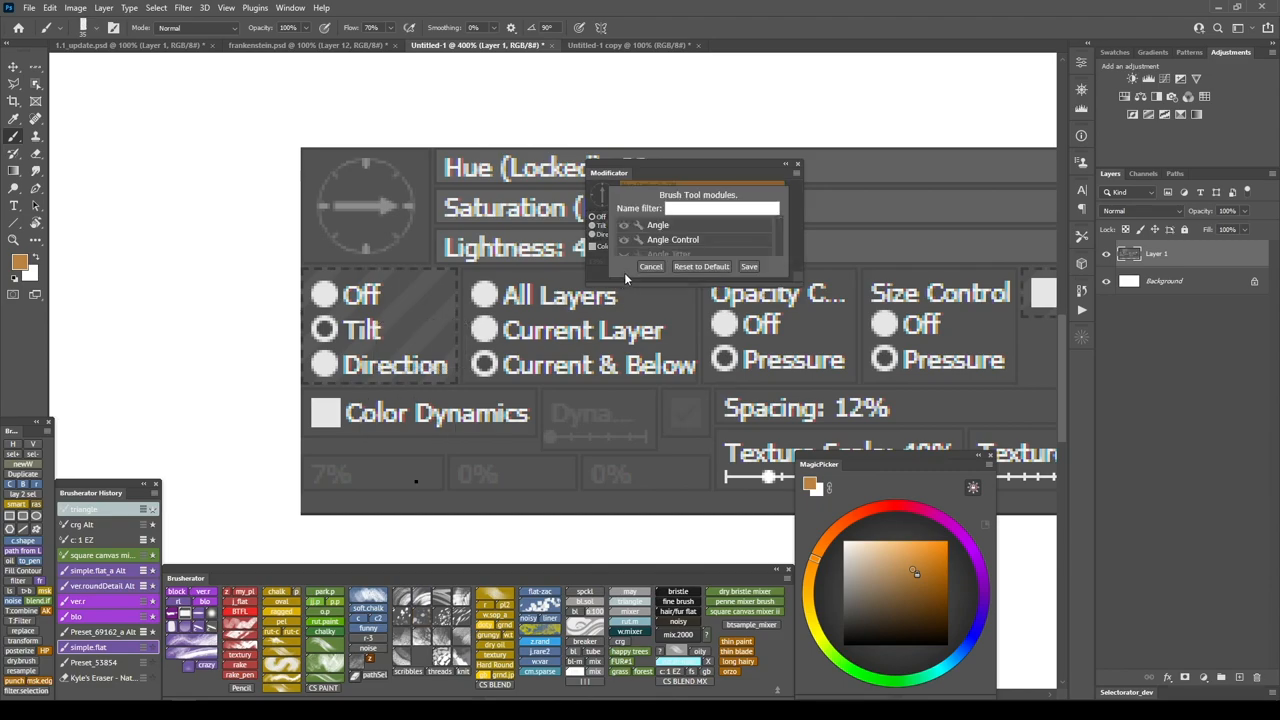
Filter the modules for 'opa', enable Opacity, and try the new opacity slider
type("opa")
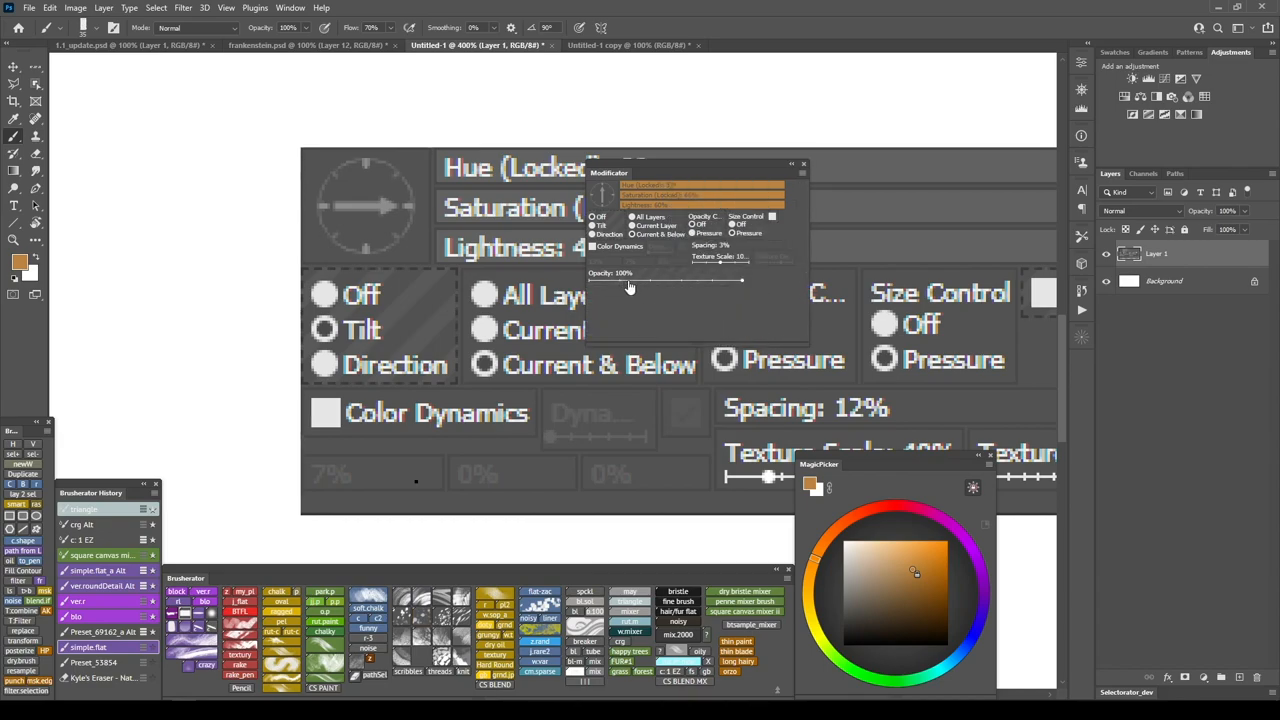
left_click_drag(740, 281, 620, 281)
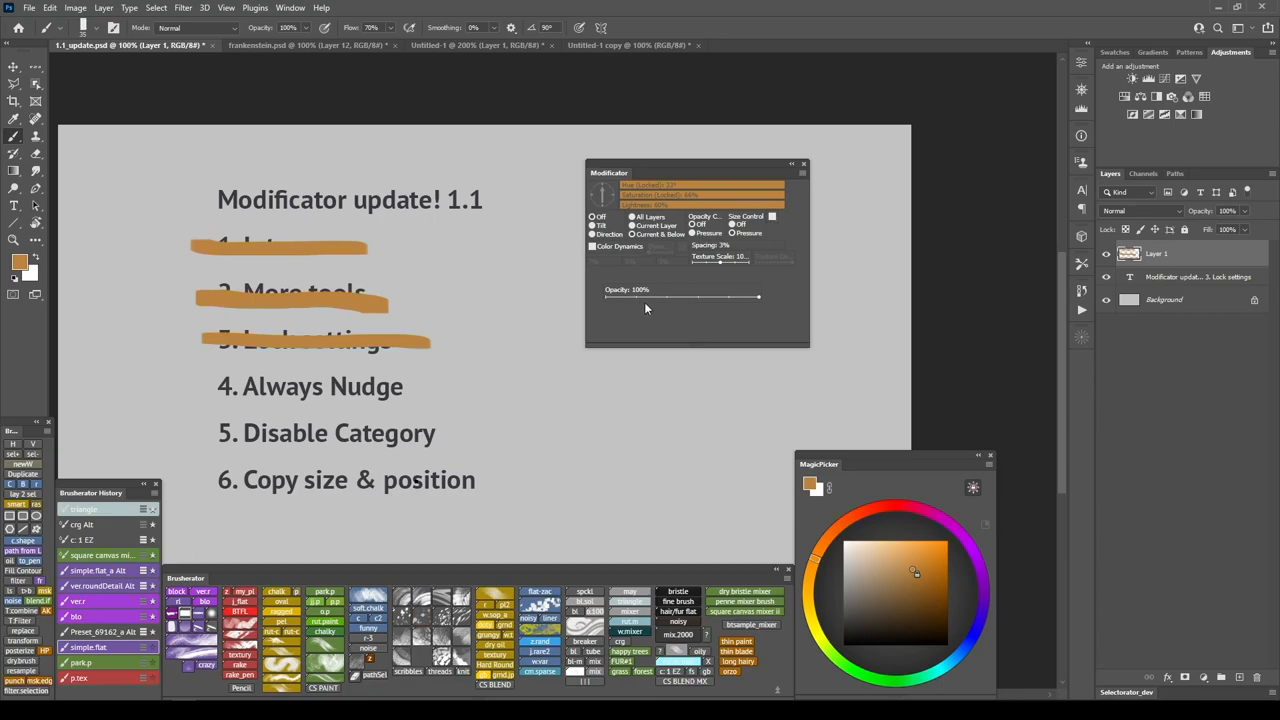
Drag the Modificator Opacity slider down in steps from full to about 64%
left_click_drag(758, 298, 695, 298)
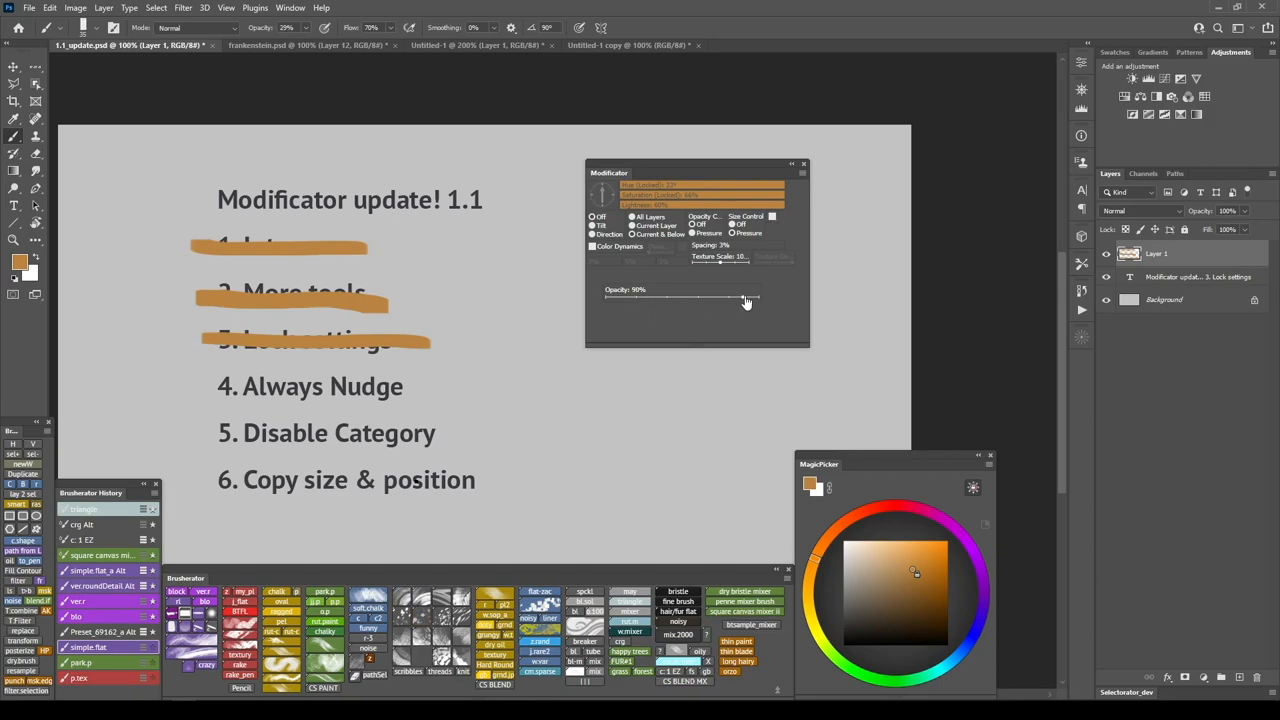
left_click_drag(745, 299, 725, 300)
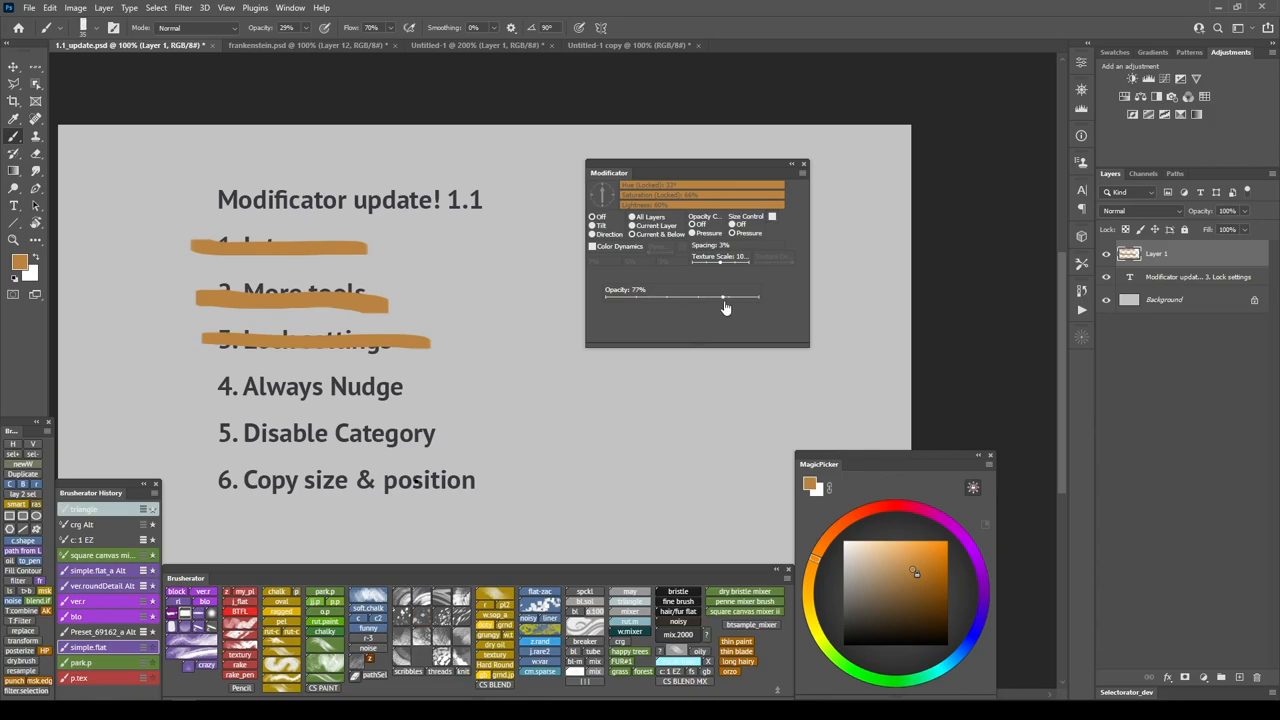
left_click_drag(723, 297, 709, 297)
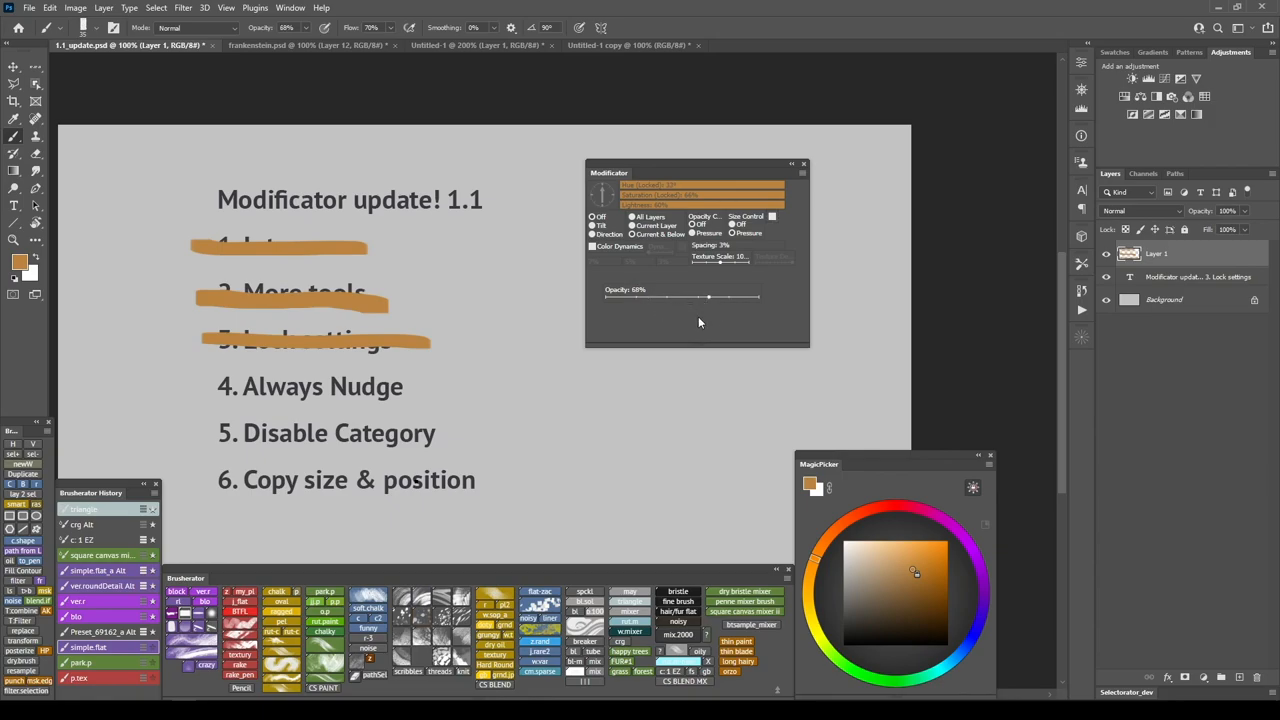
mouse_move(668, 307)
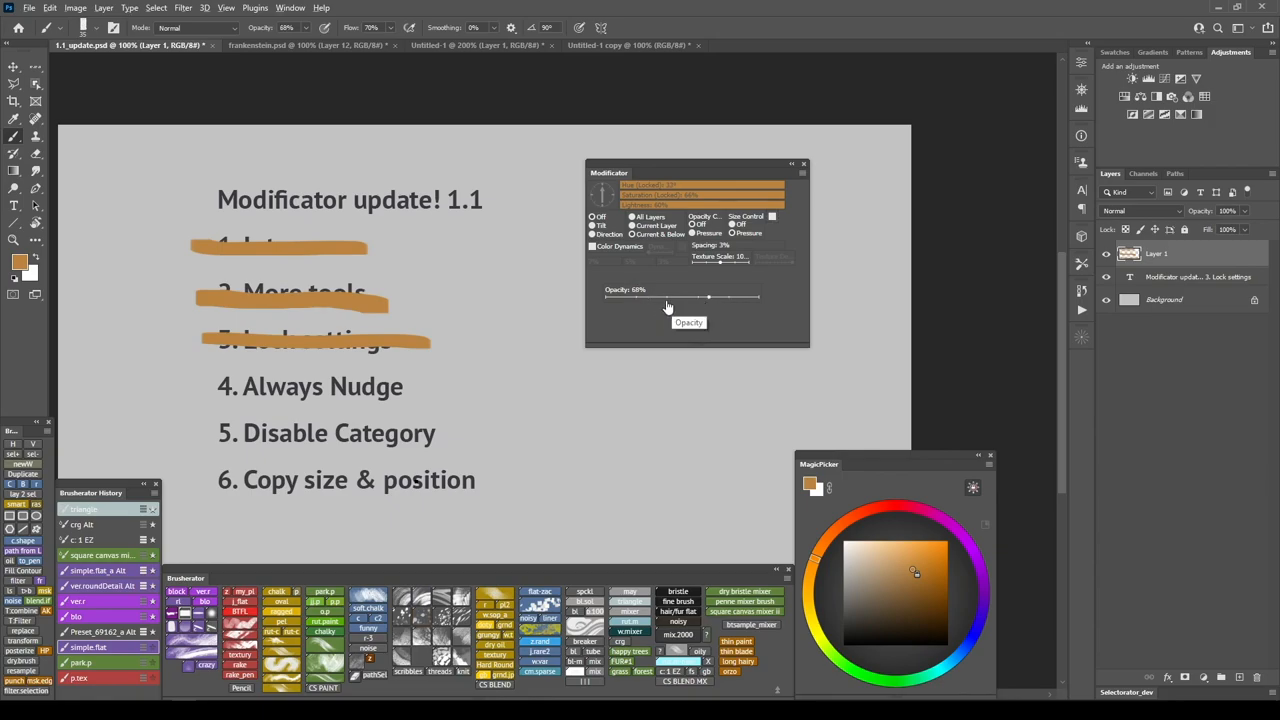
left_click_drag(710, 297, 713, 297)
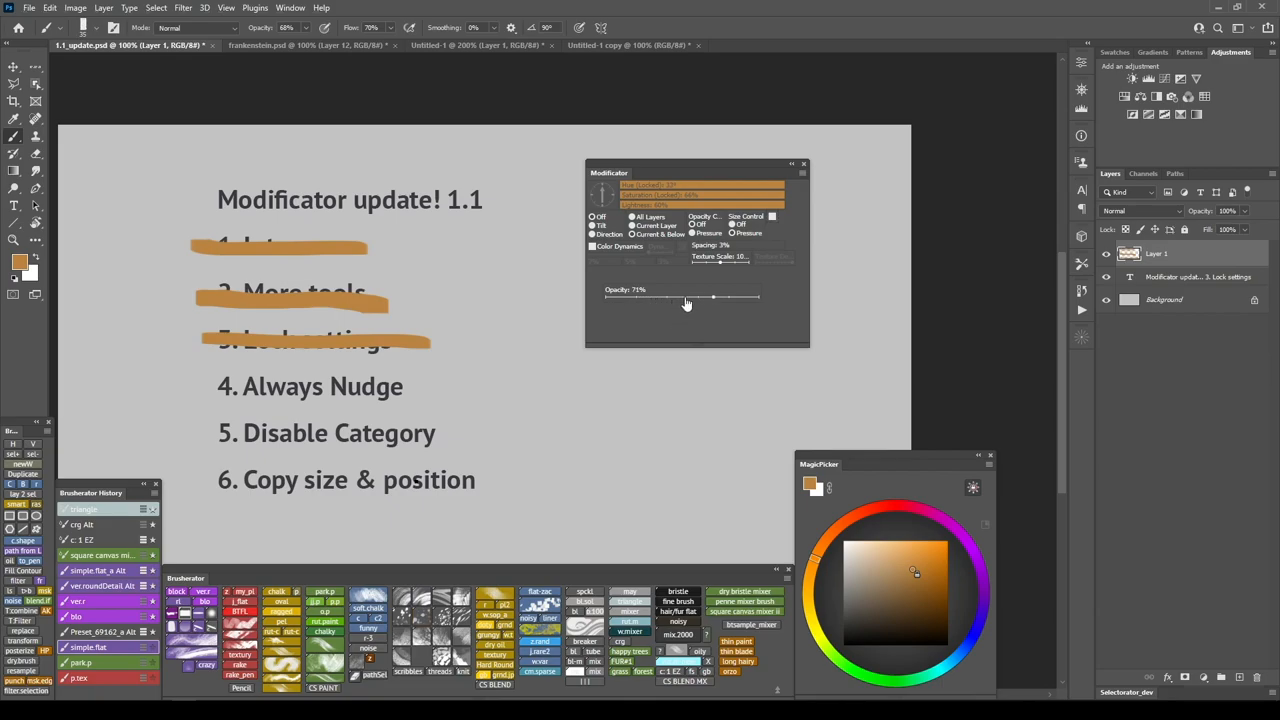
left_click_drag(713, 298, 678, 298)
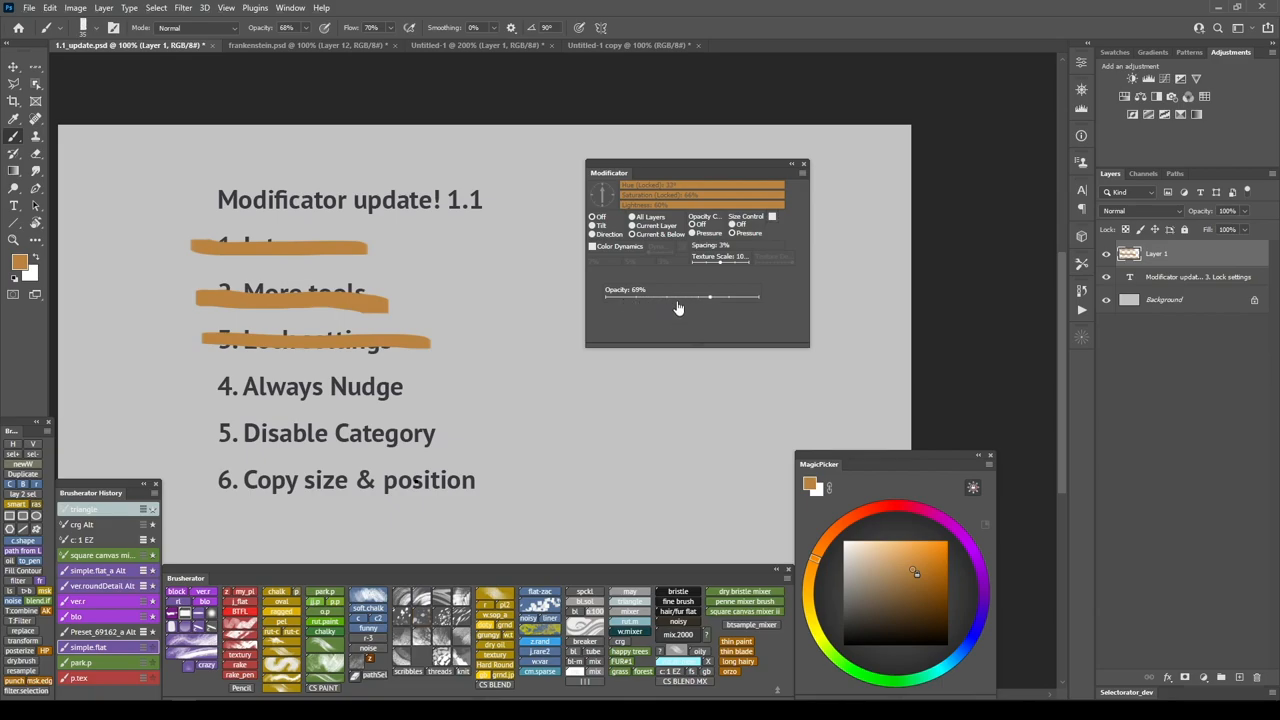
left_click_drag(710, 298, 703, 298)
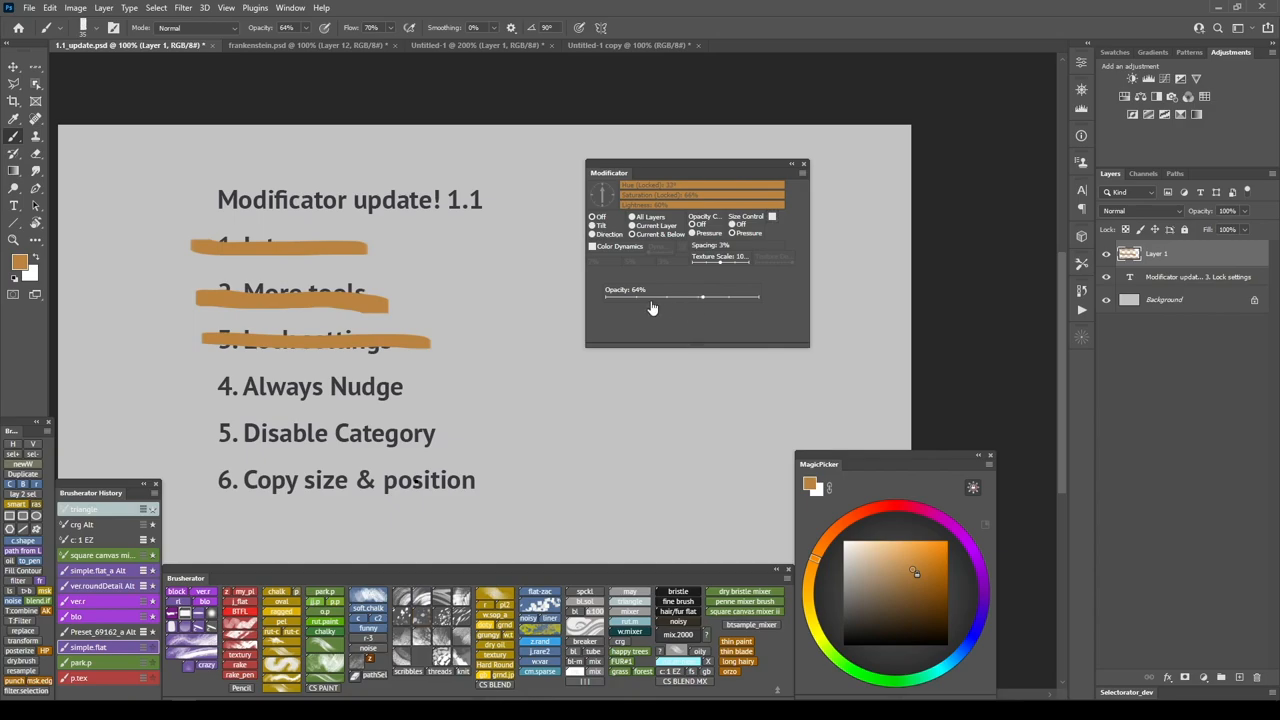
left_click_drag(703, 297, 690, 297)
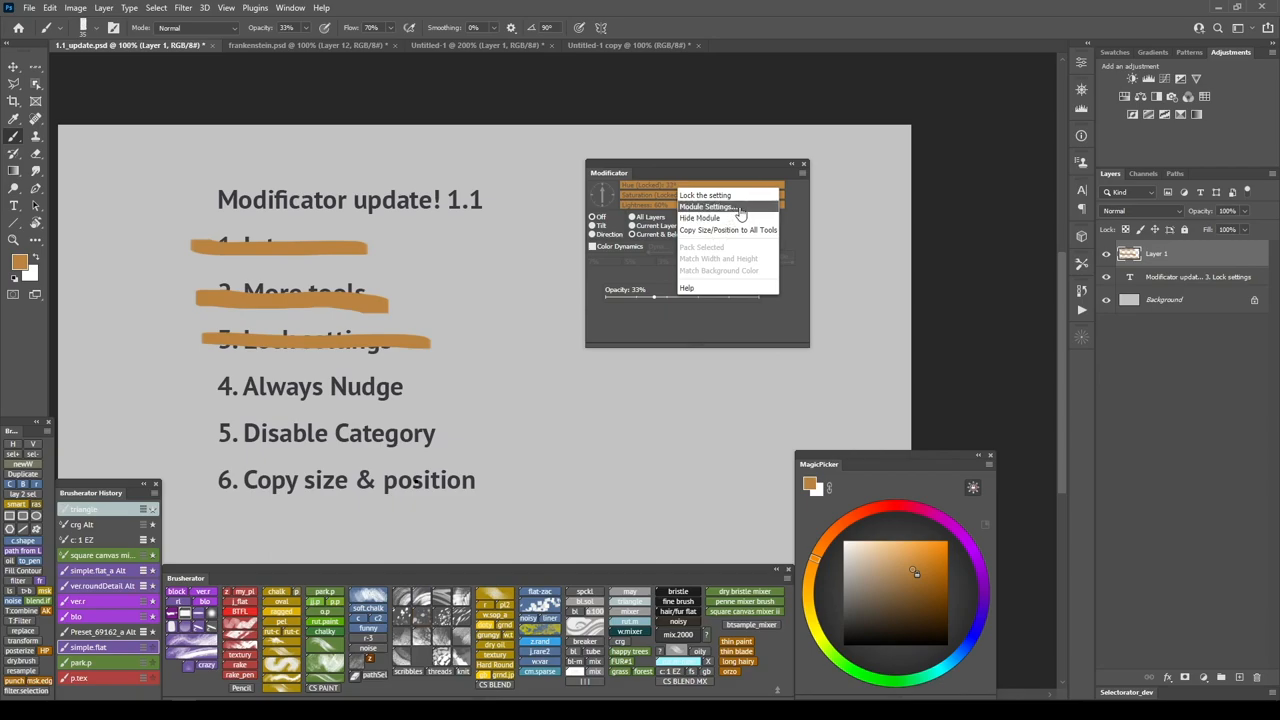
Set brush opacity to about 51% and bring up Module Settings for the Opacity module
left_click(707, 207)
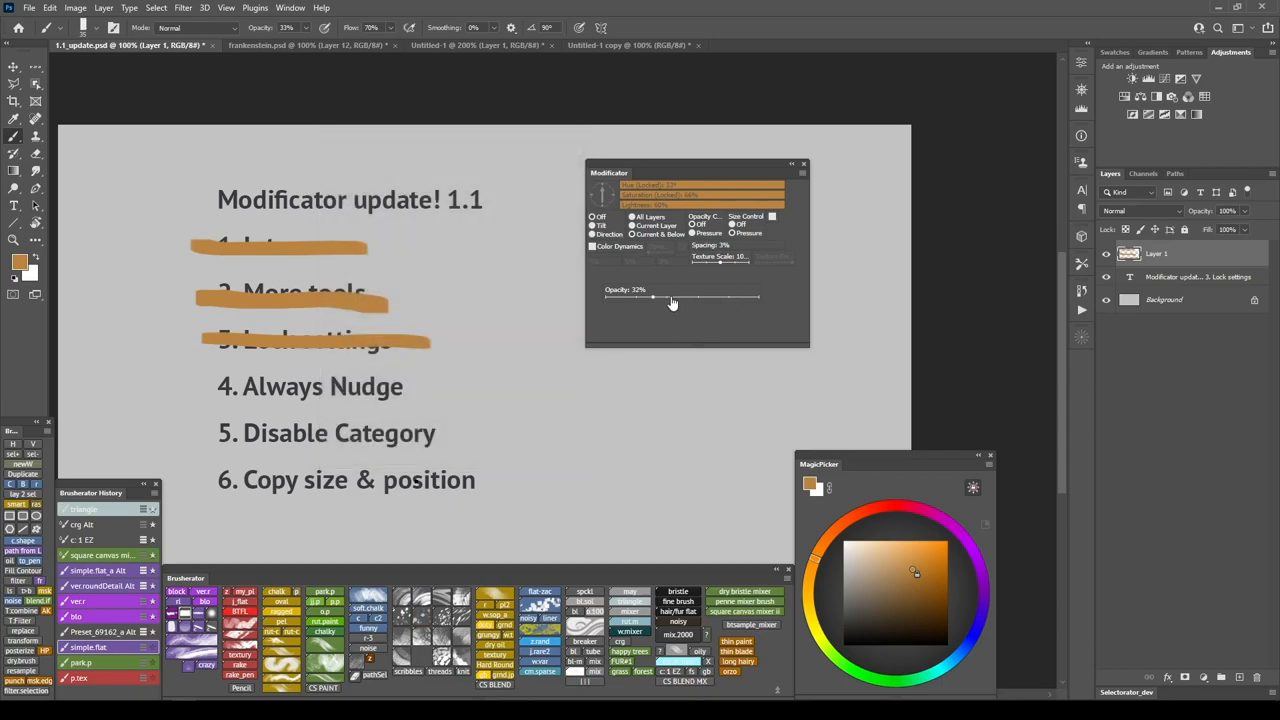
left_click_drag(670, 298, 636, 302)
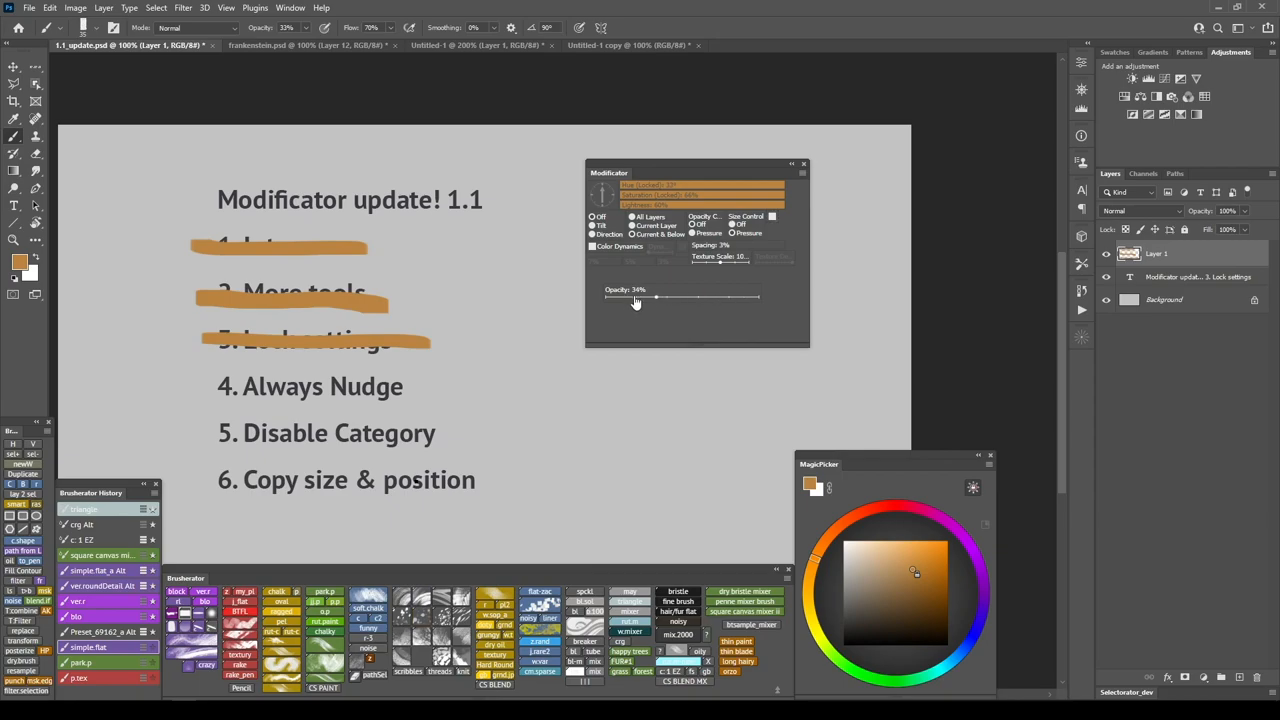
left_click_drag(655, 298, 685, 298)
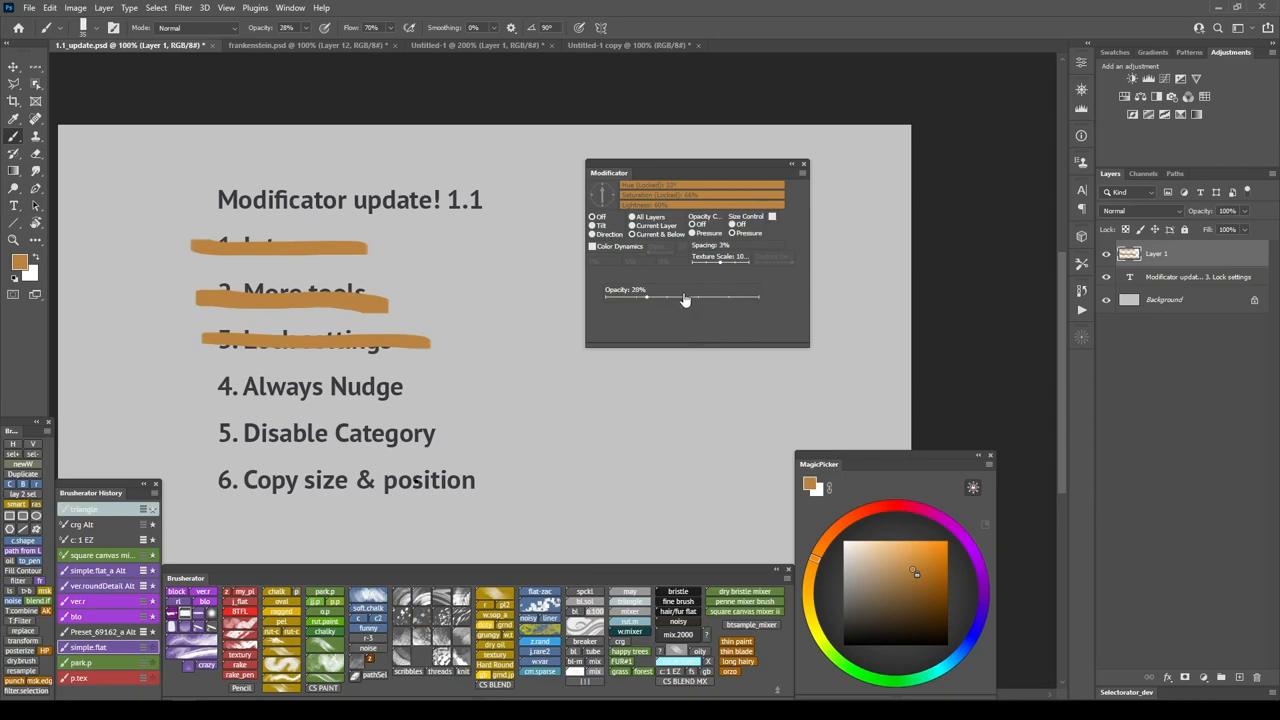
left_click_drag(685, 299, 730, 299)
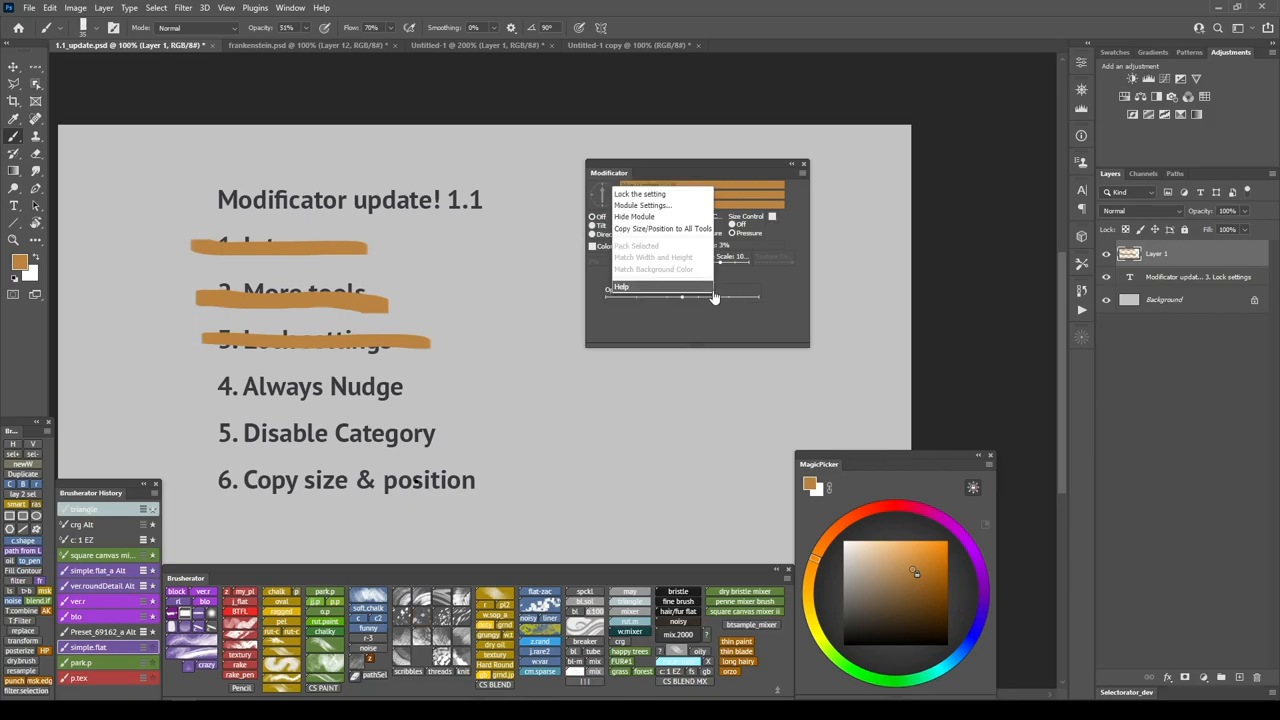
left_click(643, 205)
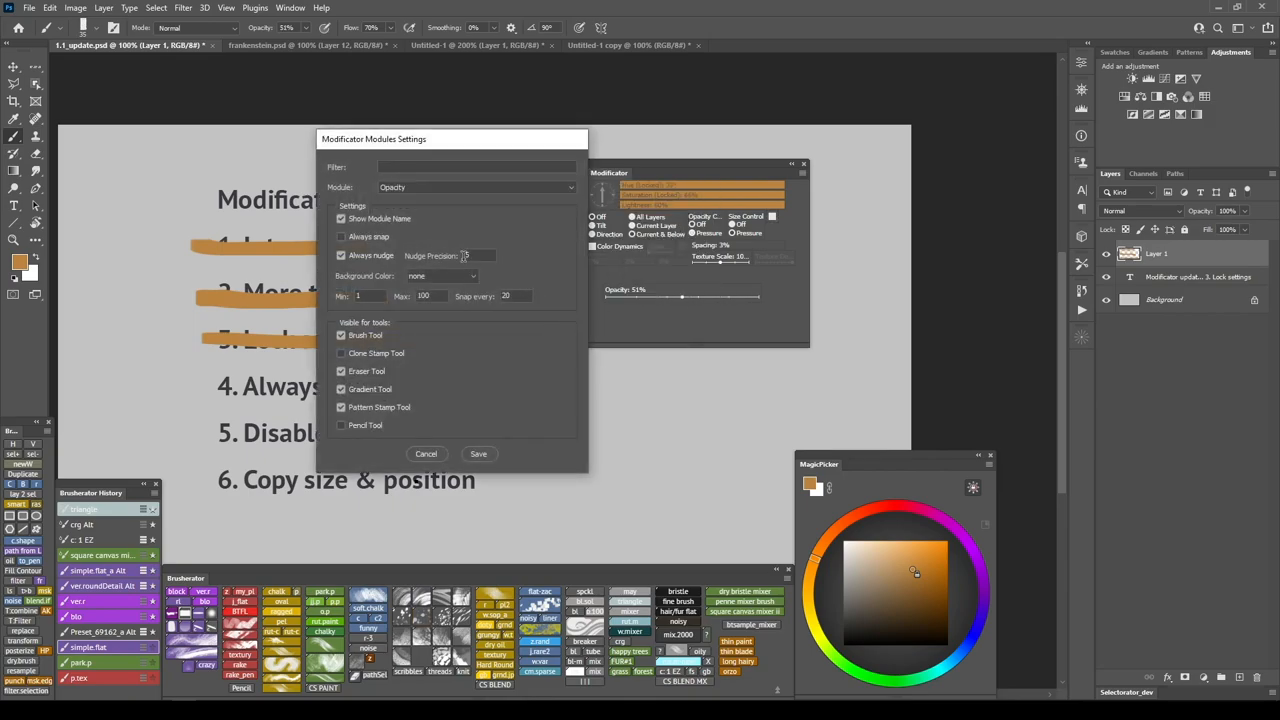
Keep Always nudge on, set Nudge Precision to 1 and save the Opacity module settings
type("5")
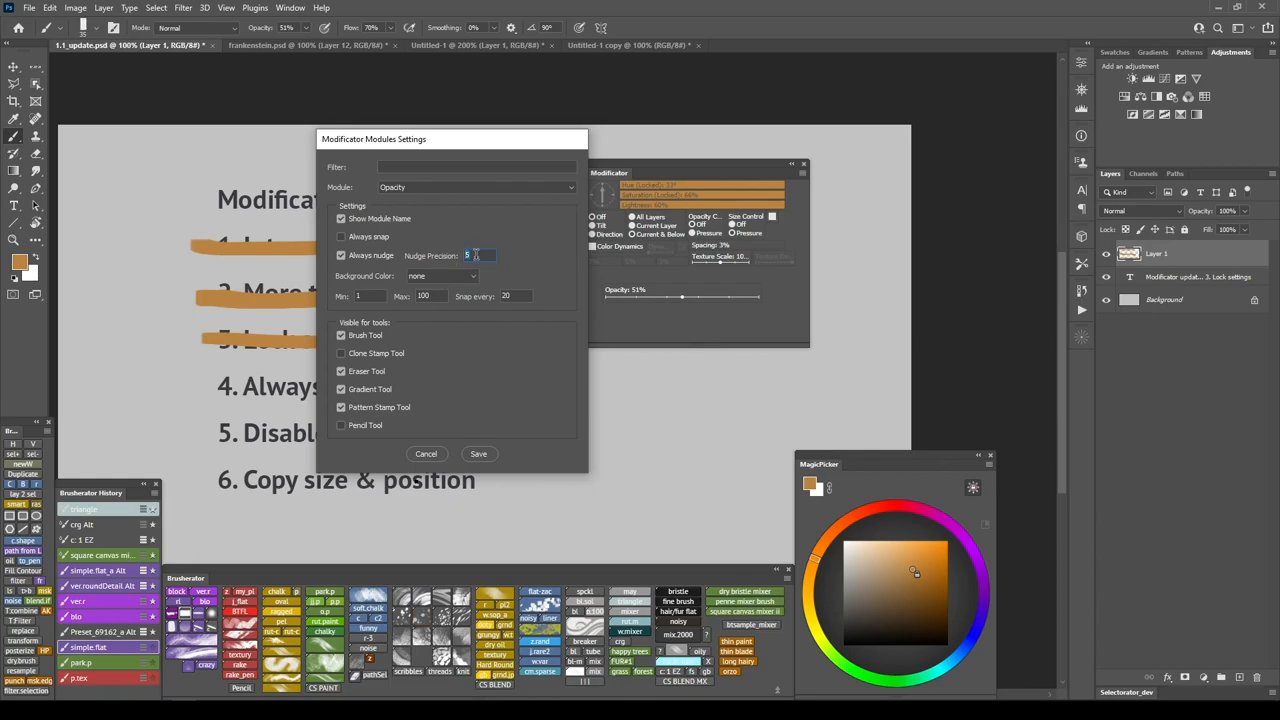
type("1")
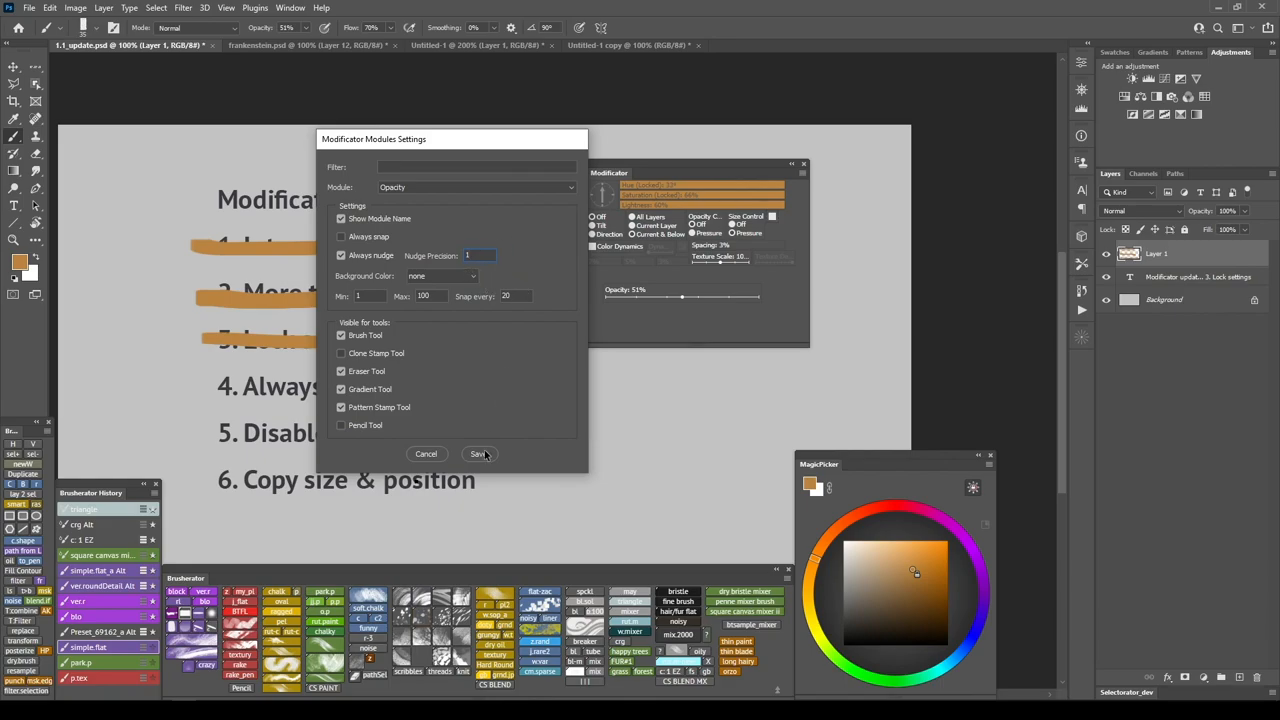
left_click(479, 453)
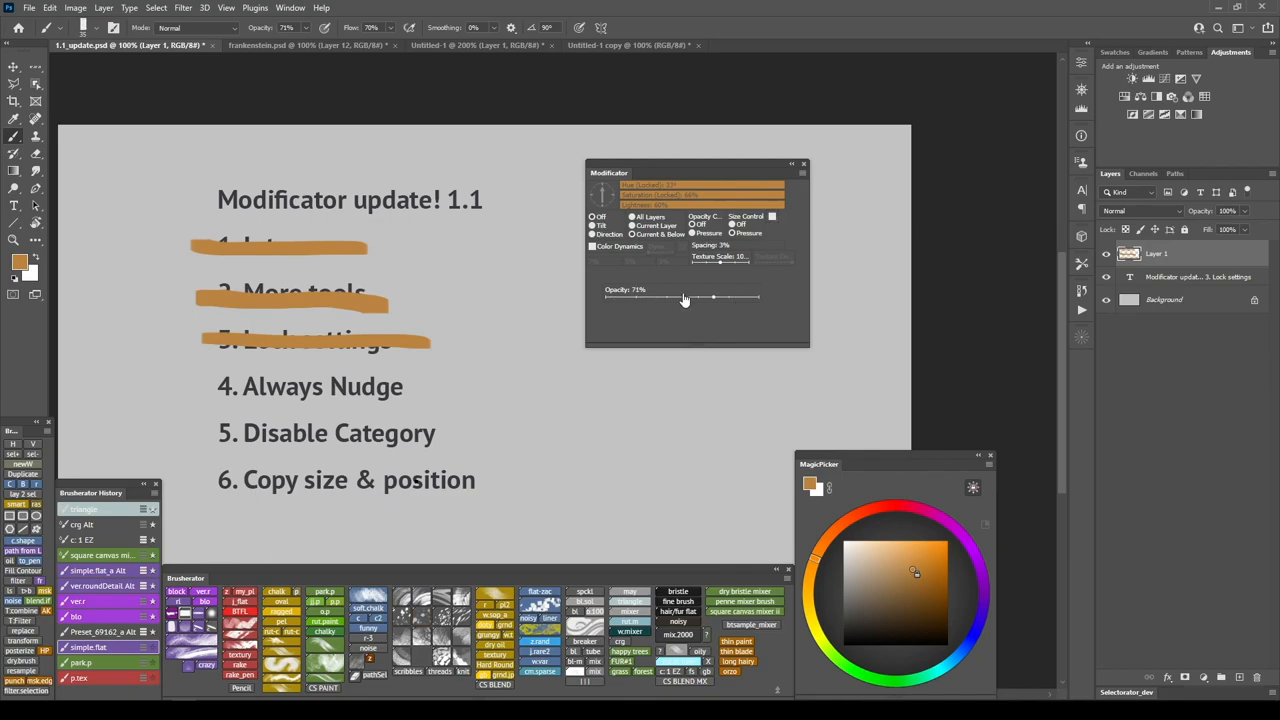
Nudge the brush opacity with the new precision, ending at about 84%
left_click_drag(712, 297, 688, 297)
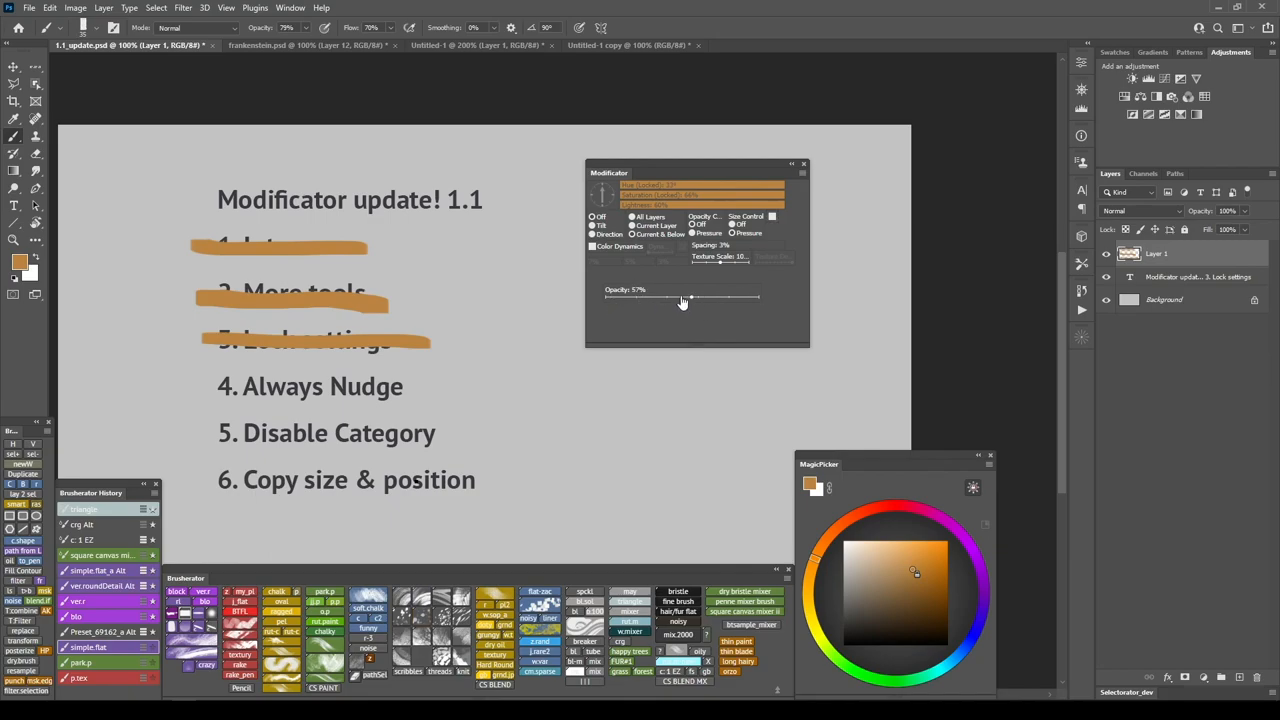
left_click_drag(687, 298, 734, 298)
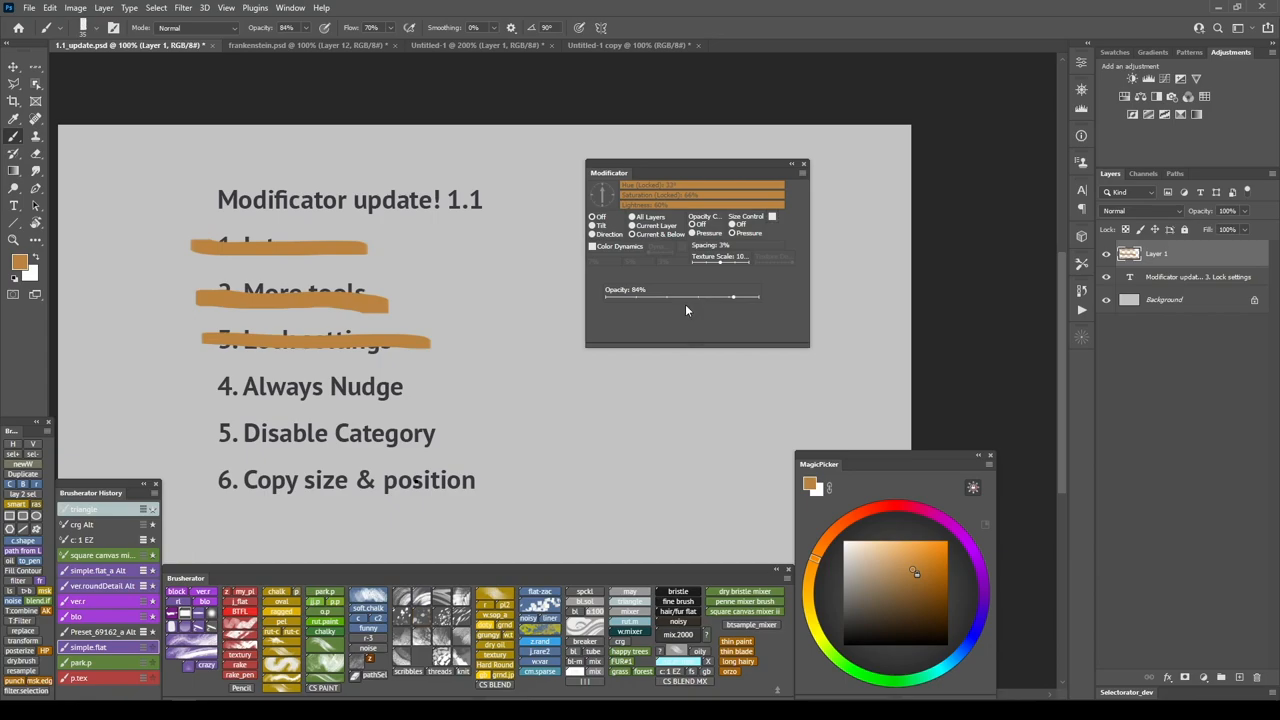
mouse_move(700, 305)
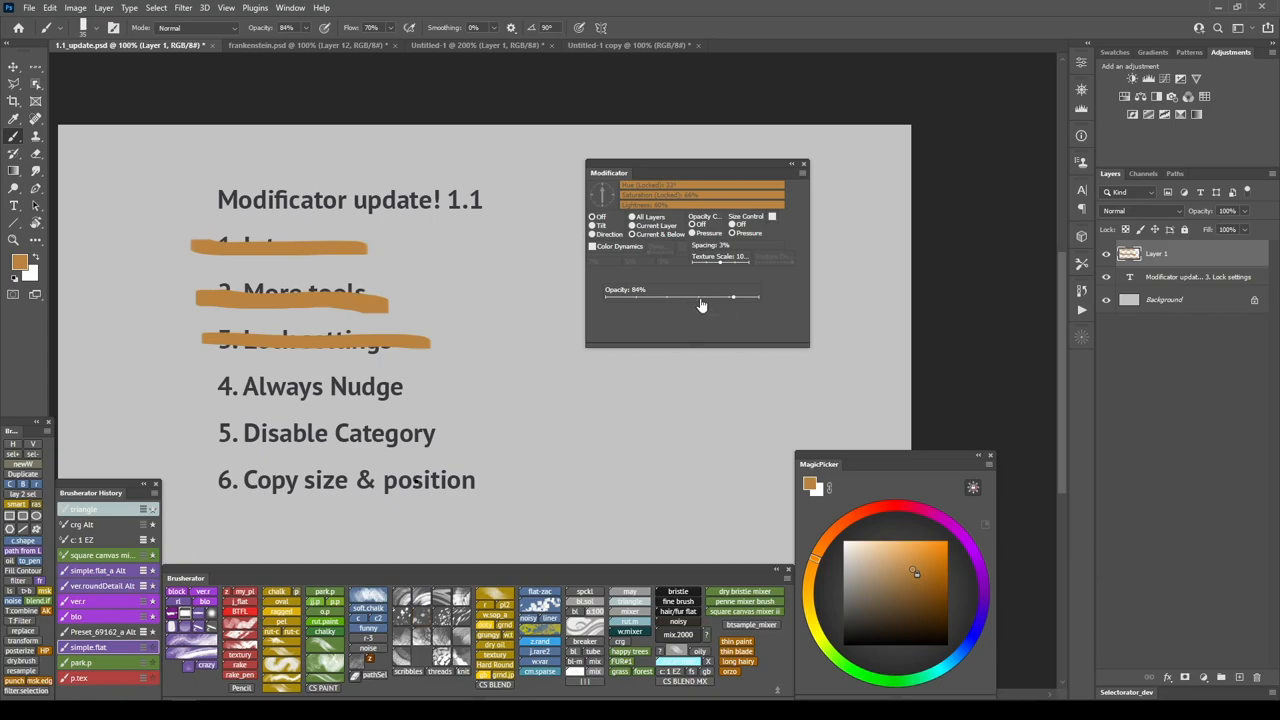
mouse_move(680, 308)
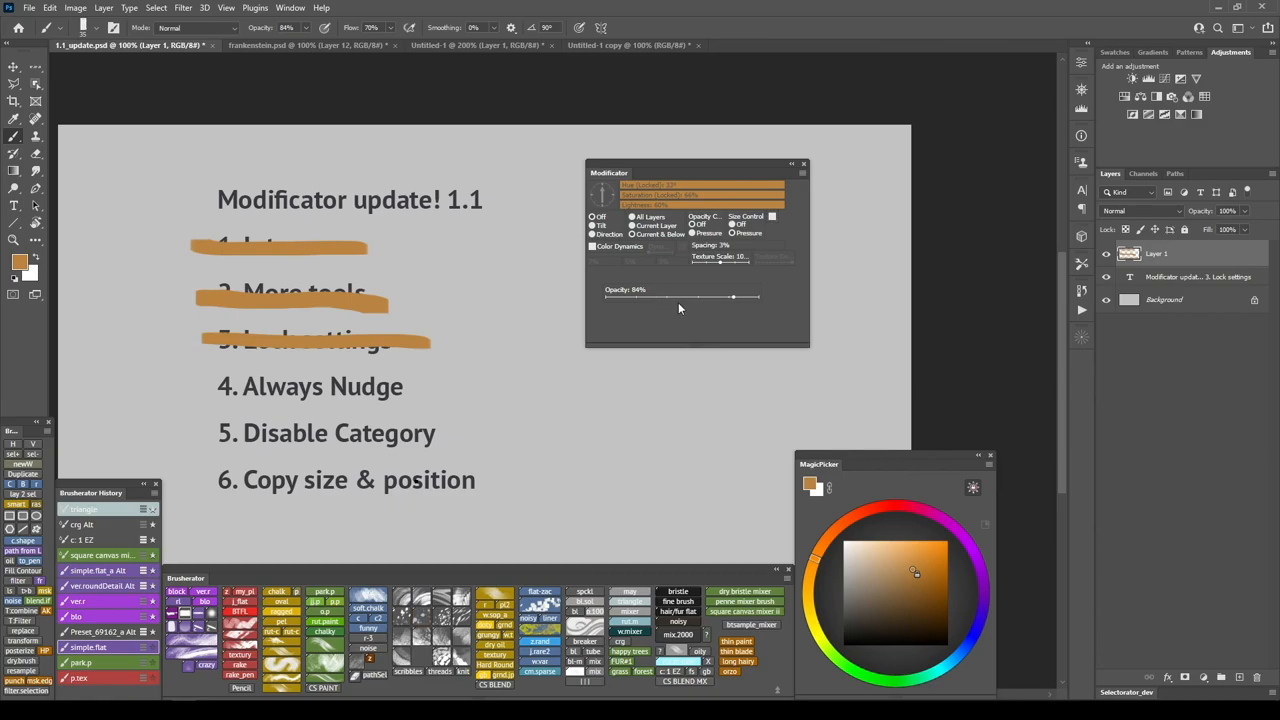
mouse_move(773, 320)
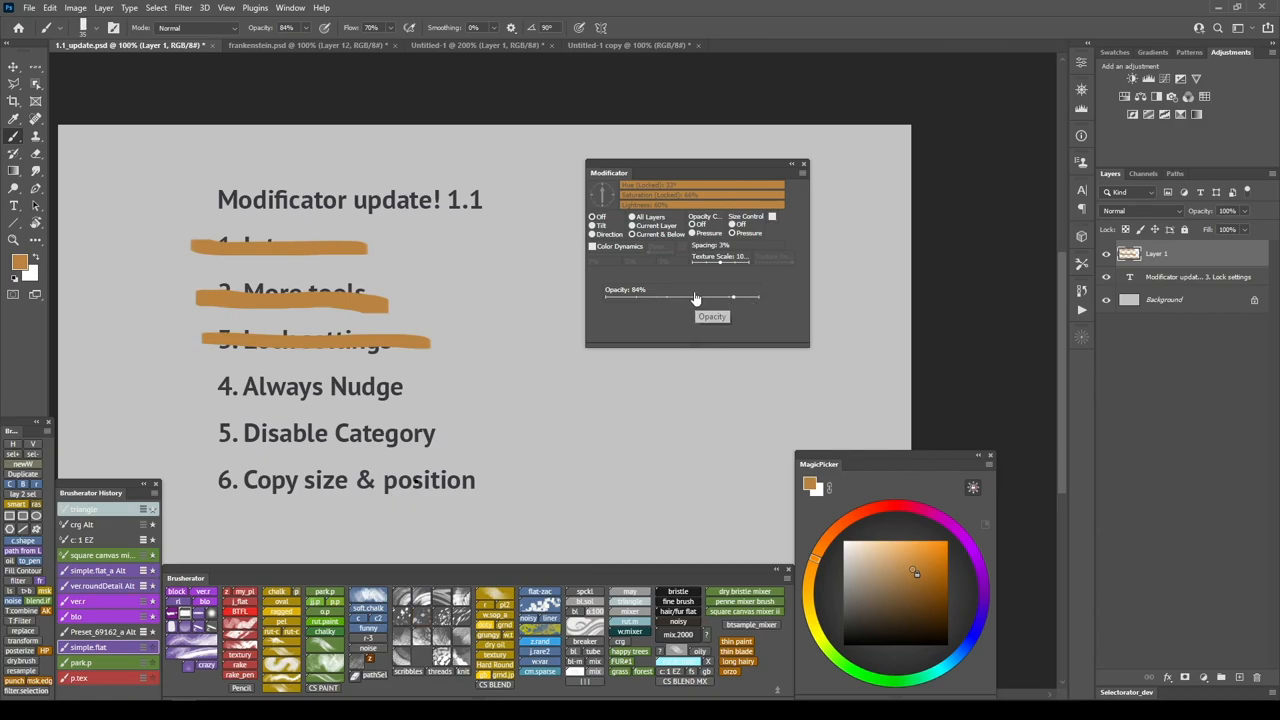
mouse_move(720, 248)
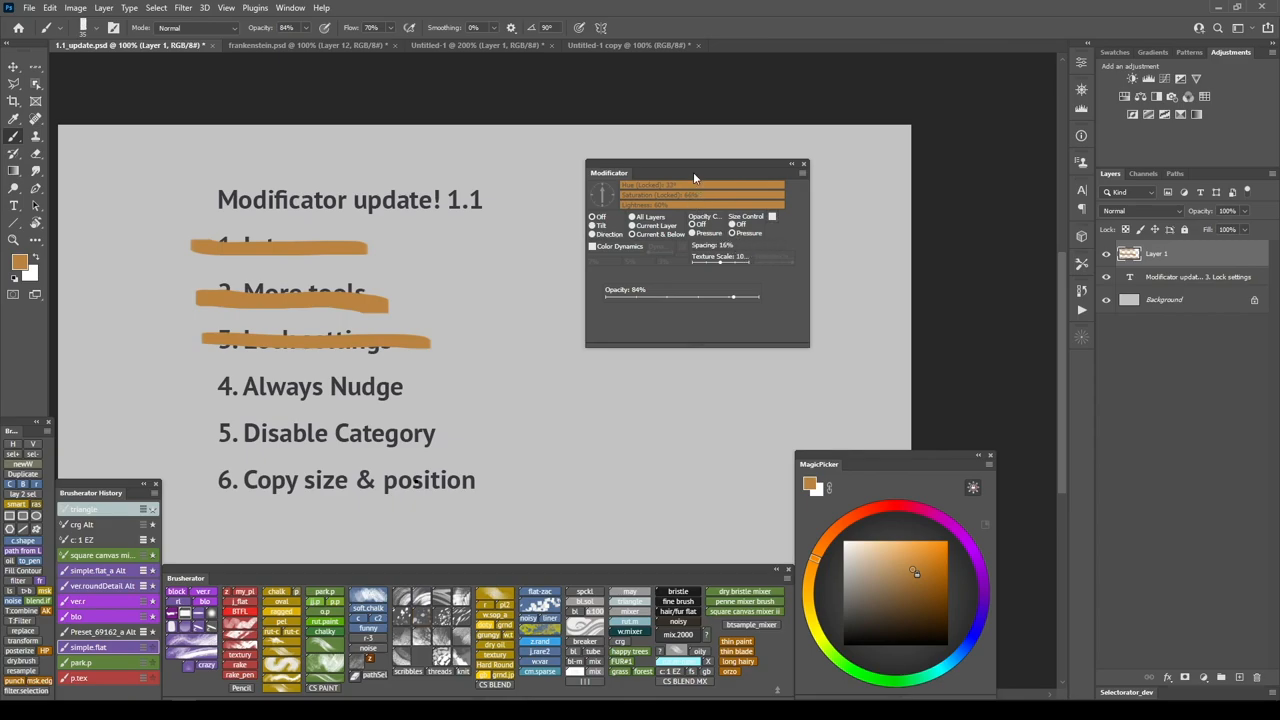
mouse_move(693, 186)
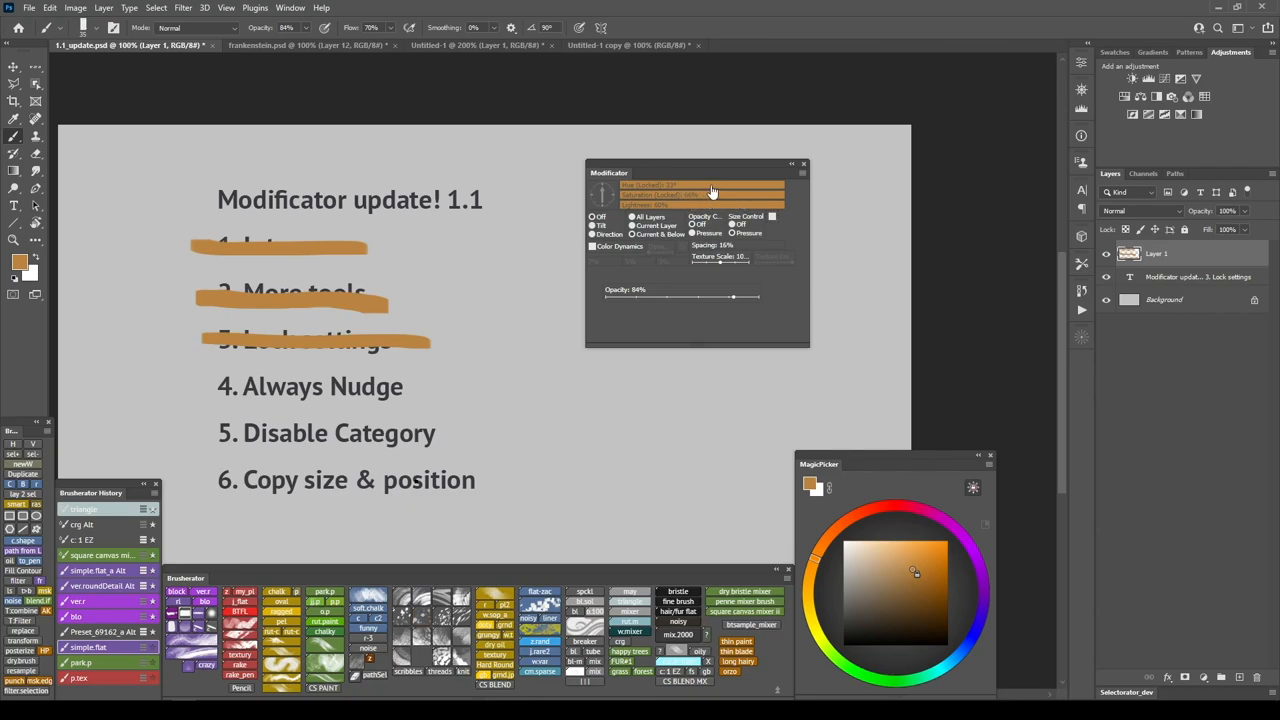
mouse_move(710, 190)
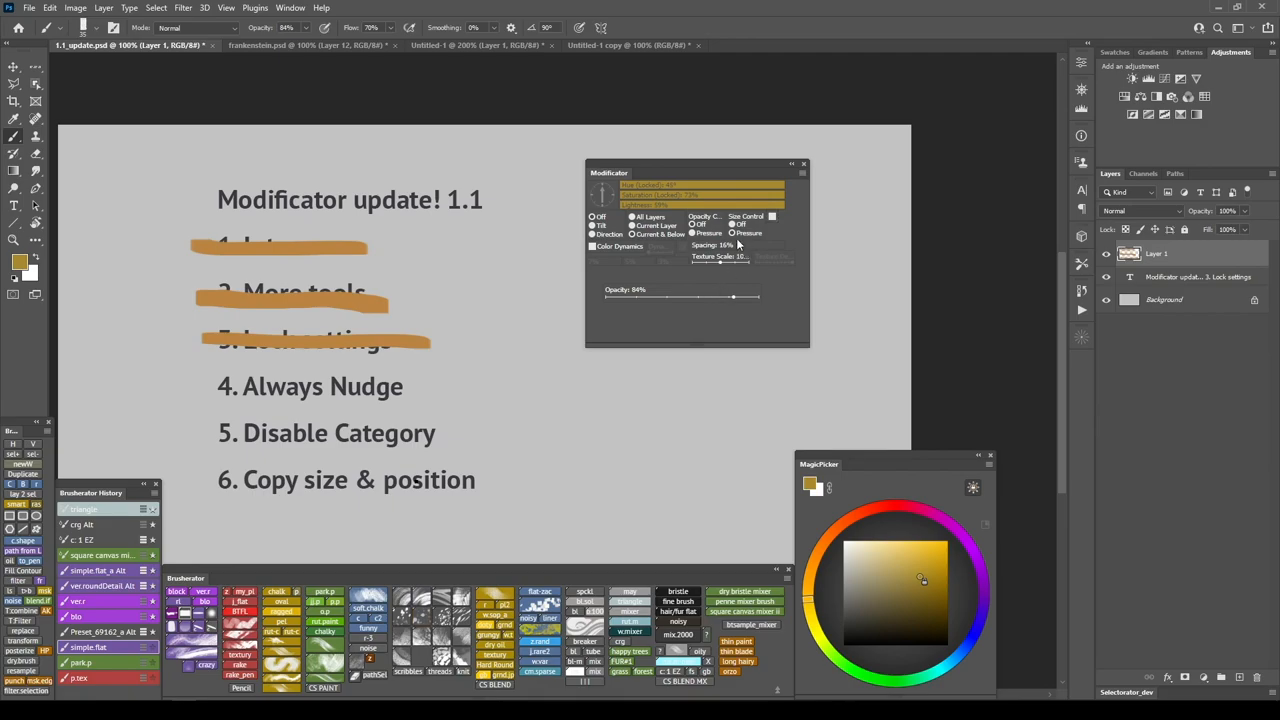
Drag the Hue/Saturation bars to a golden yellow around 45° and 73%
left_click_drag(205, 388, 435, 383)
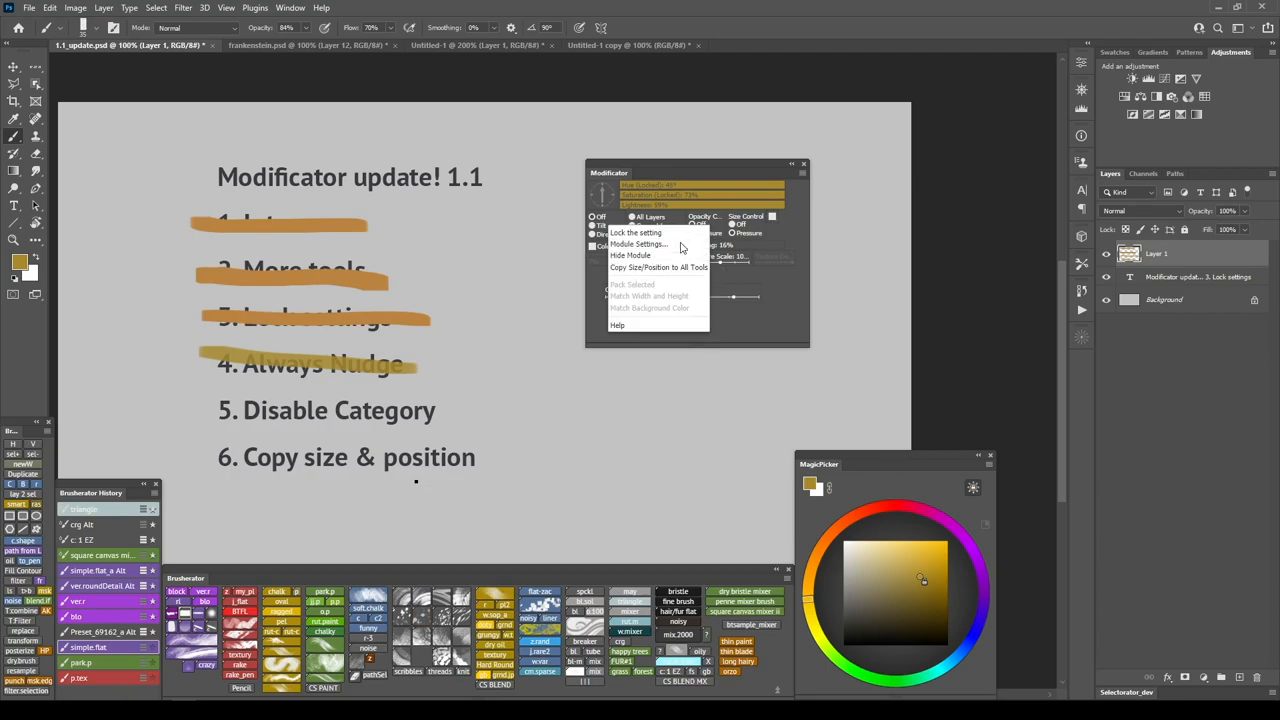
Strike '4. Always Nudge' in gold and bring up Module Settings for the Opacity Control module
left_click(638, 244)
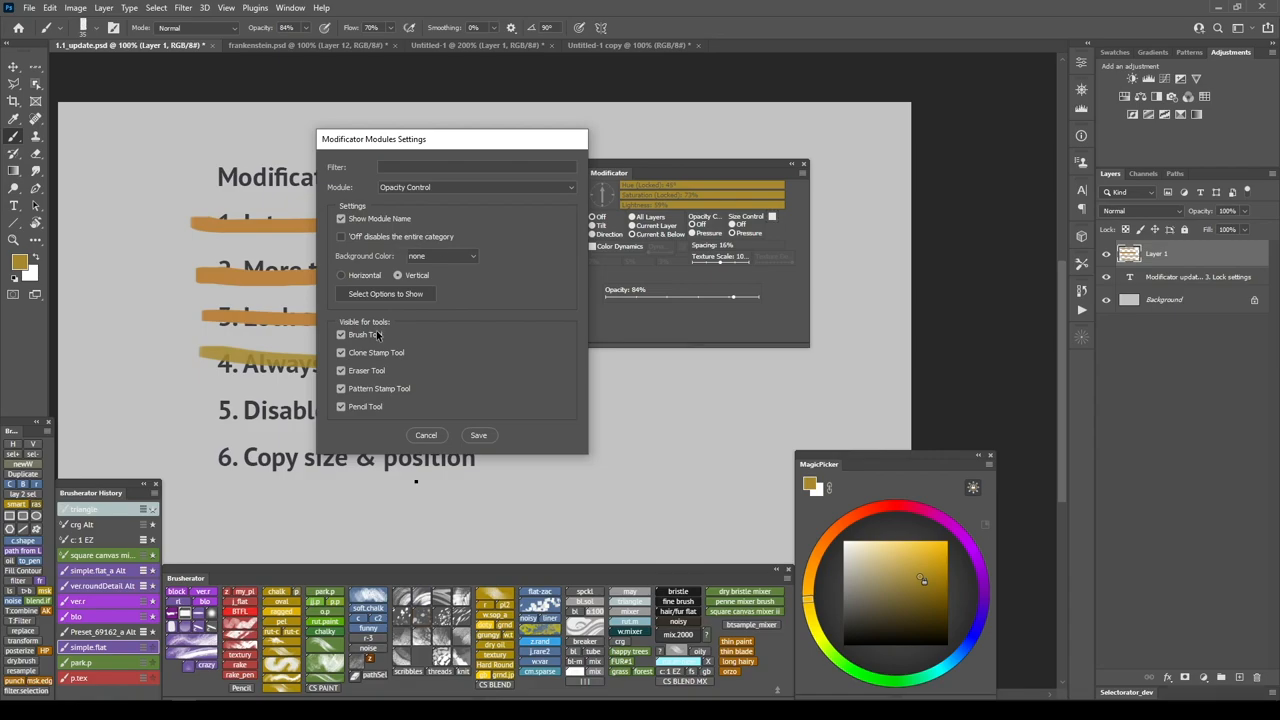
mouse_move(693, 256)
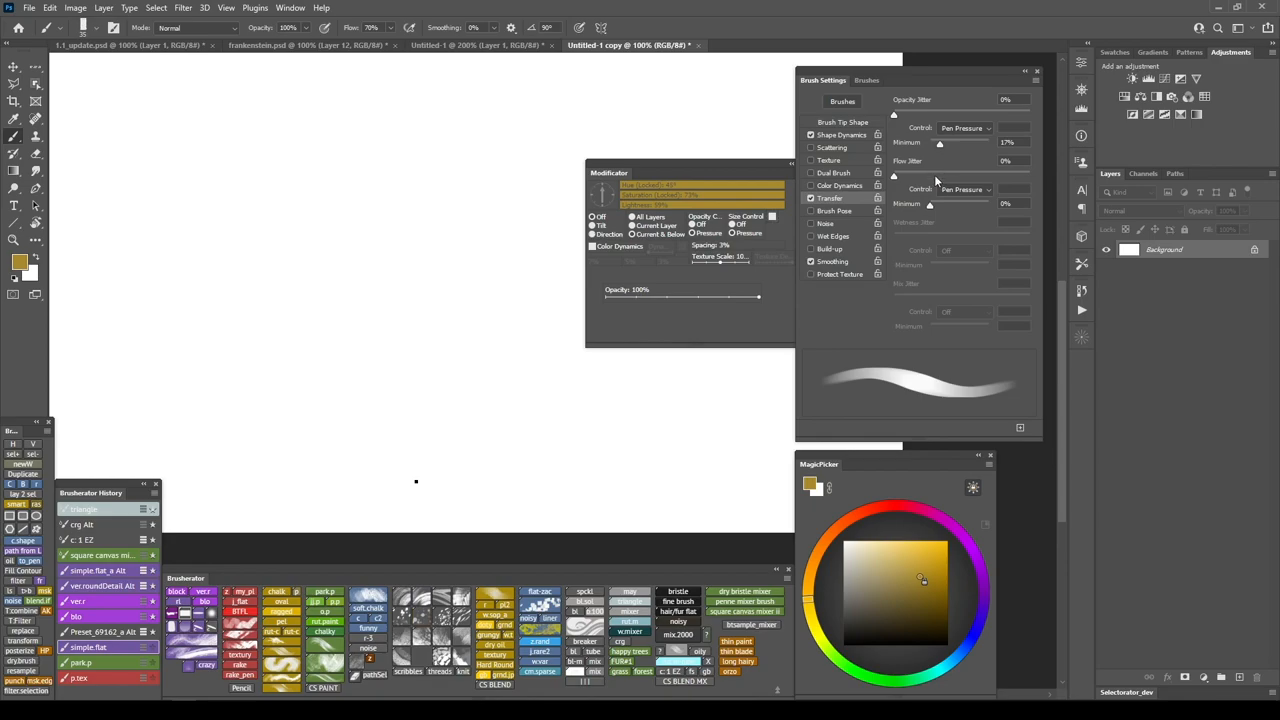
mouse_move(975, 197)
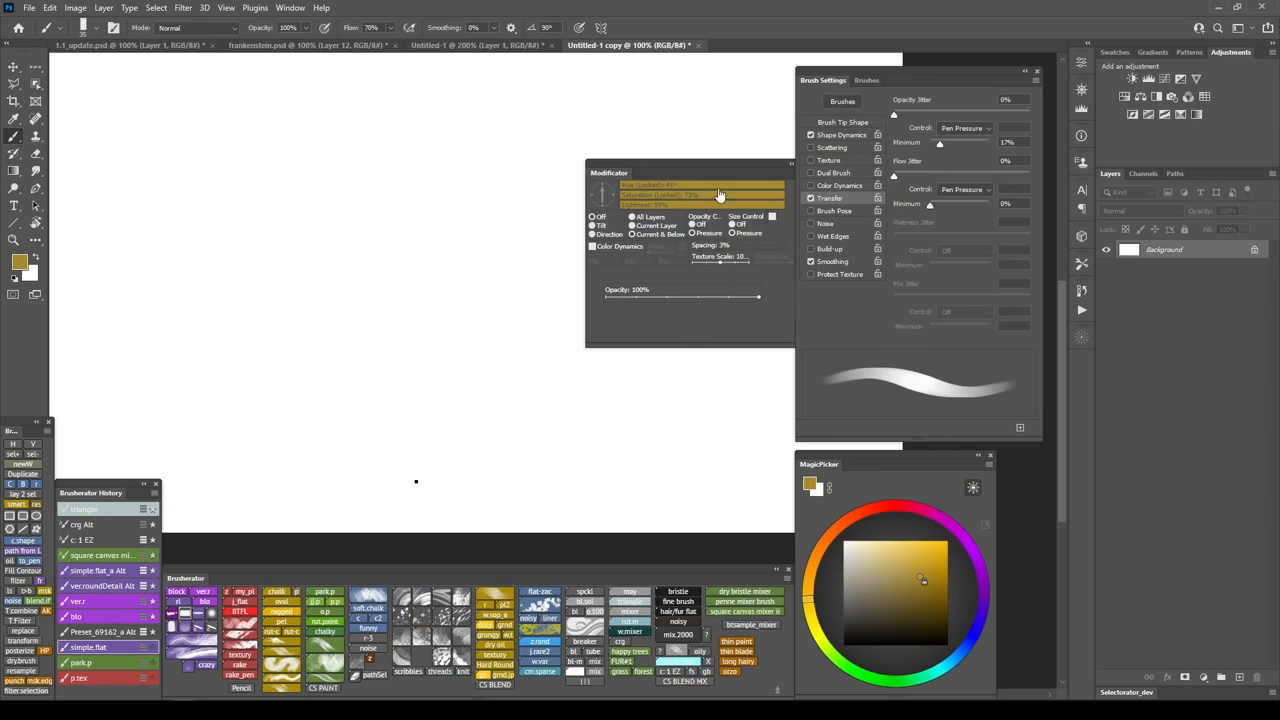
Paint two wavy gold strokes down the Untitled-1 copy canvas with pressure-driven opacity
left_click_drag(690, 172, 635, 153)
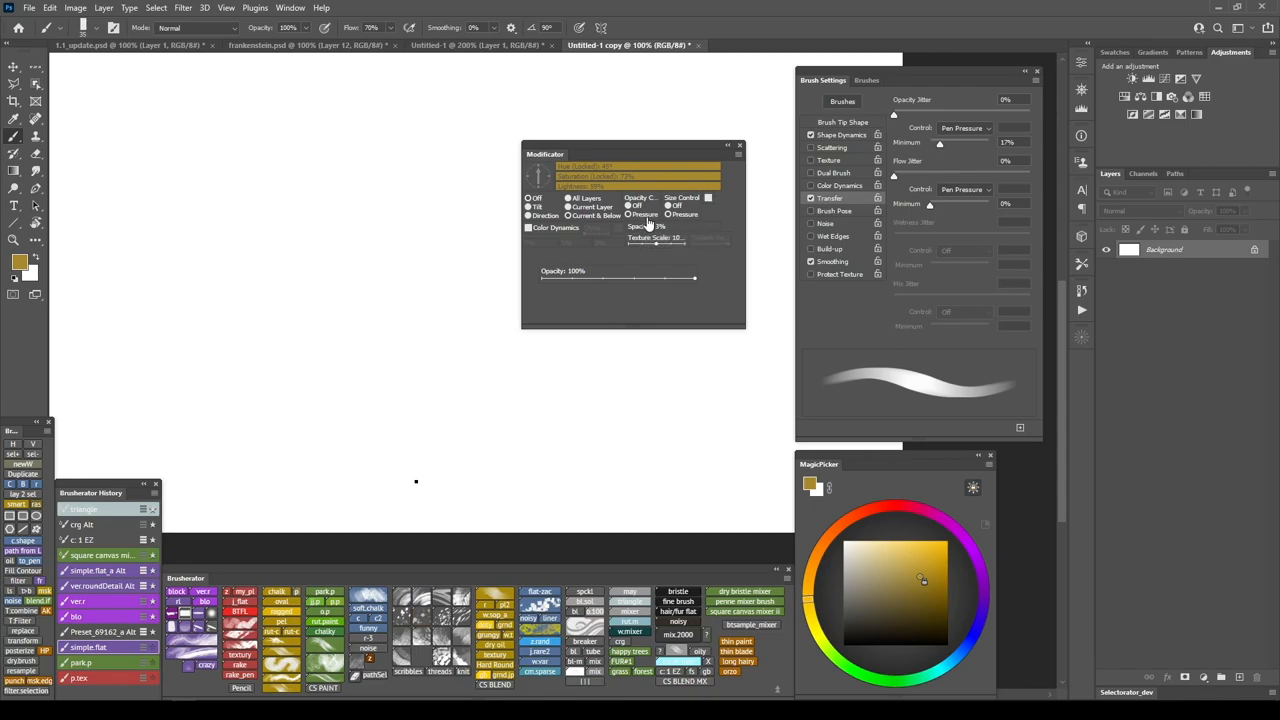
mouse_move(645, 220)
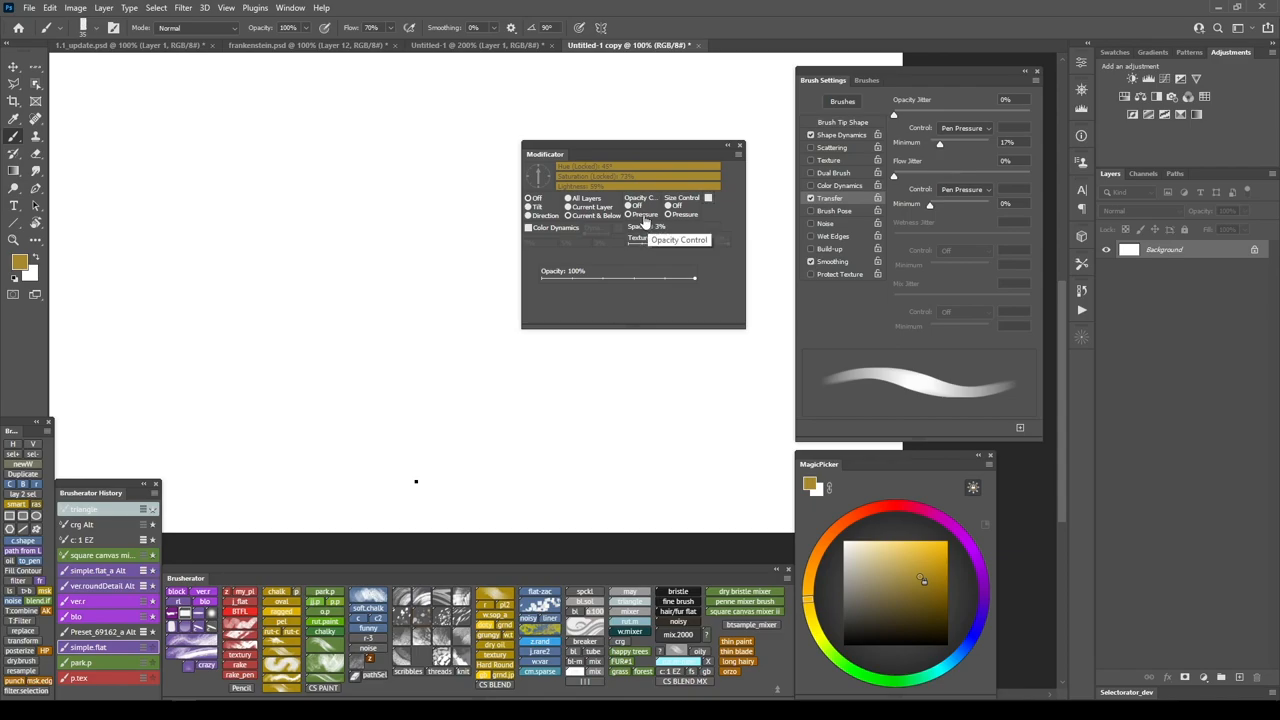
mouse_move(644, 222)
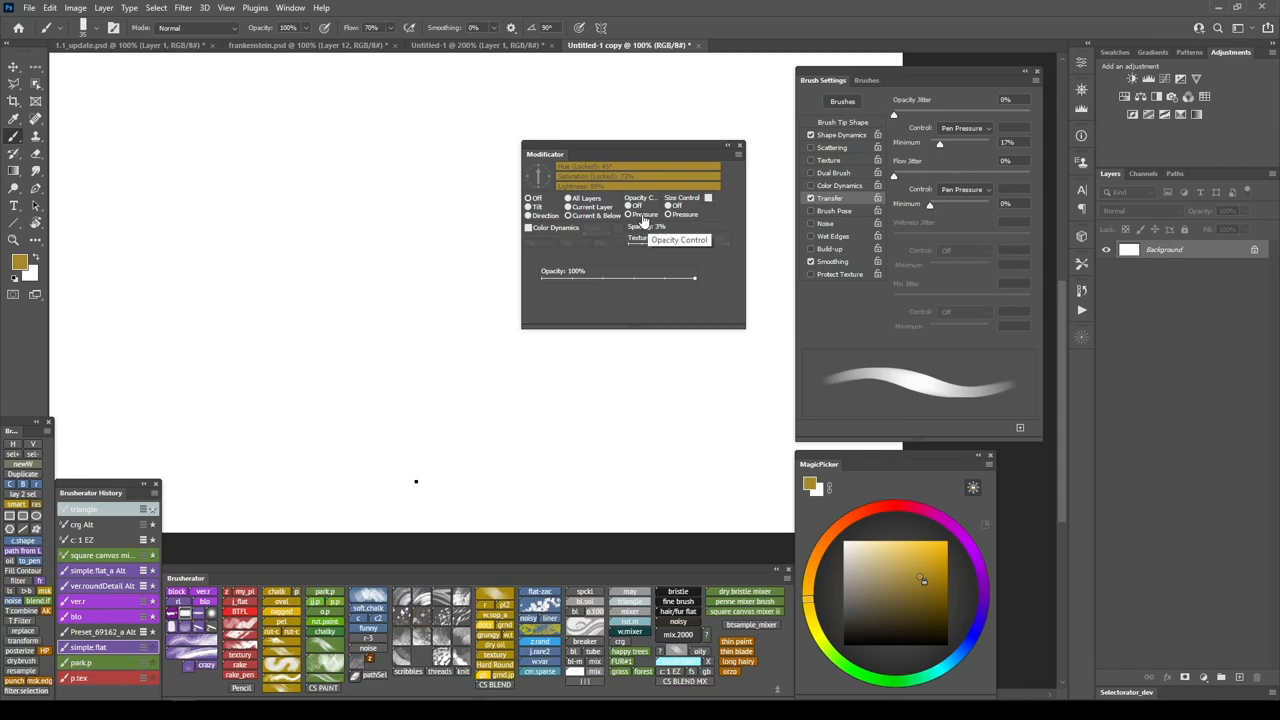
left_click_drag(180, 140, 255, 205)
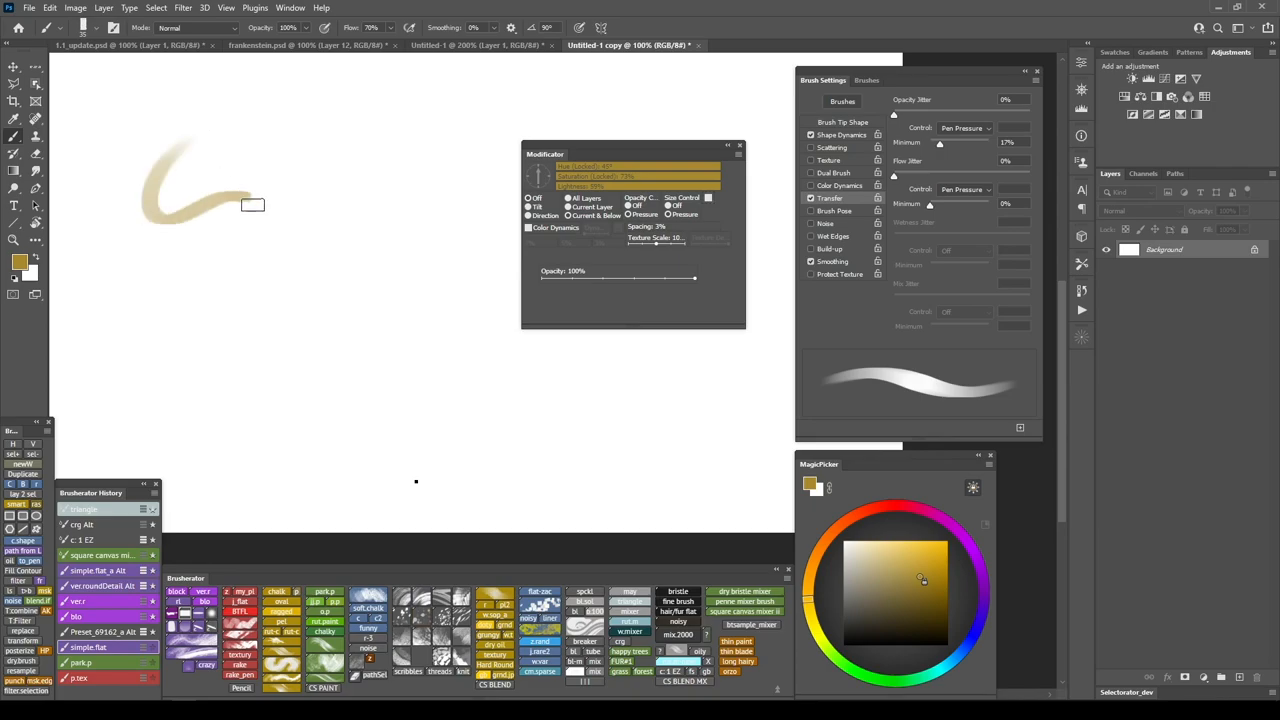
left_click_drag(253, 205, 498, 435)
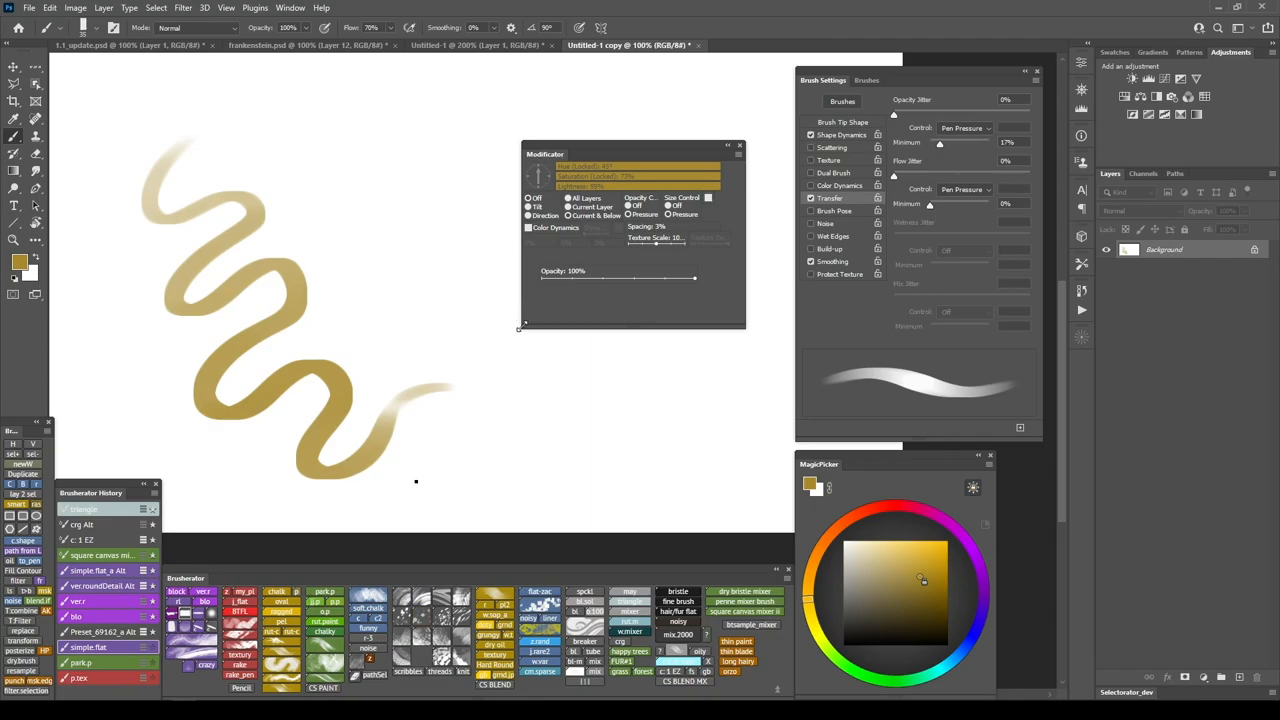
mouse_move(632, 207)
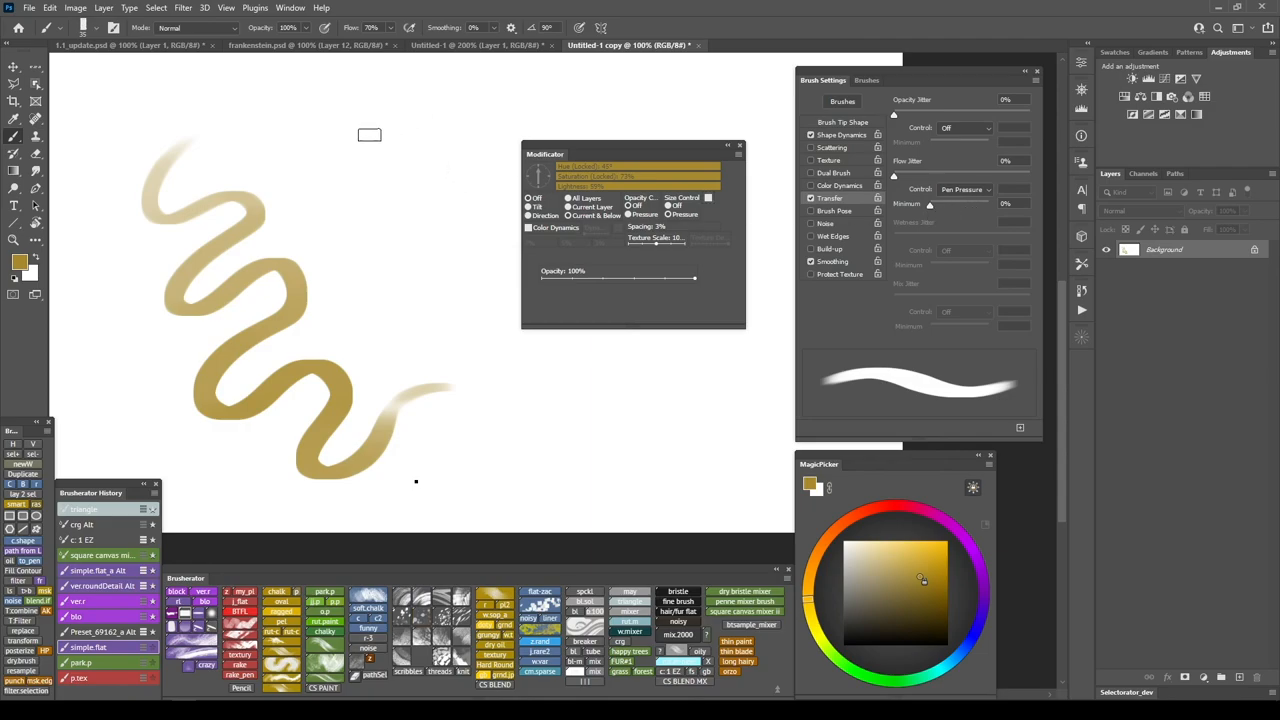
left_click_drag(370, 135, 547, 413)
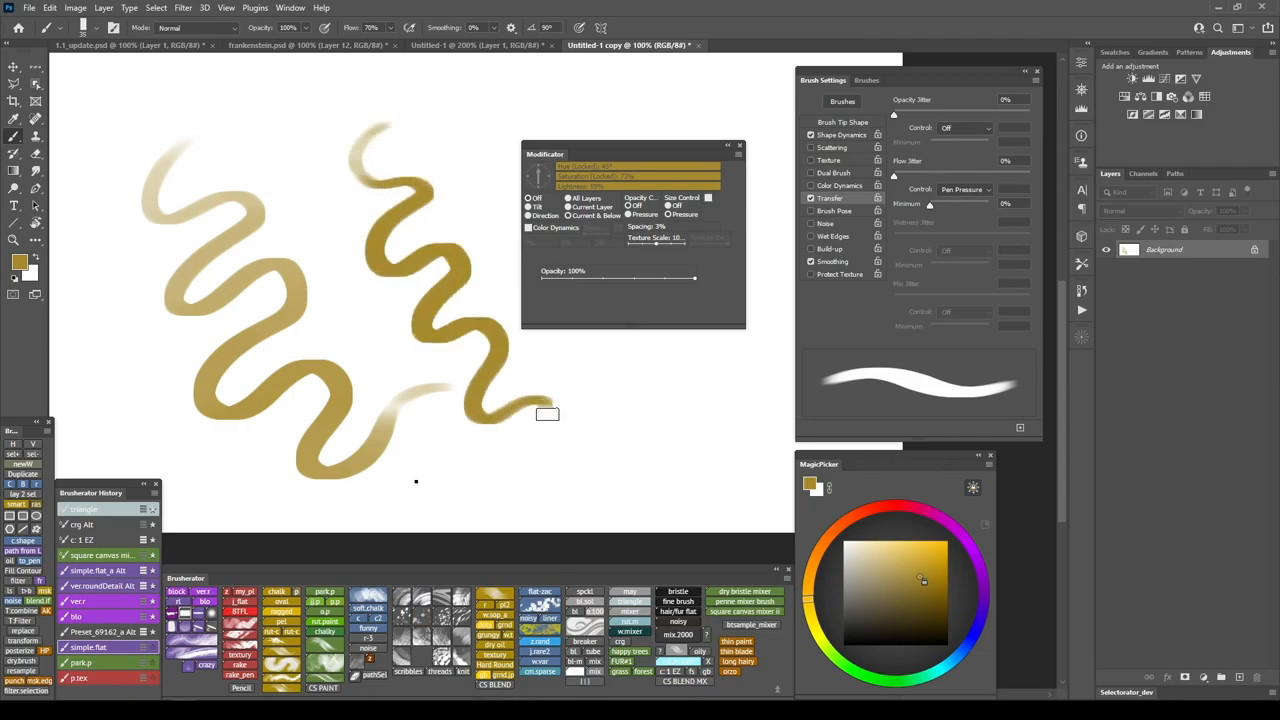
left_click_drag(510, 430, 630, 440)
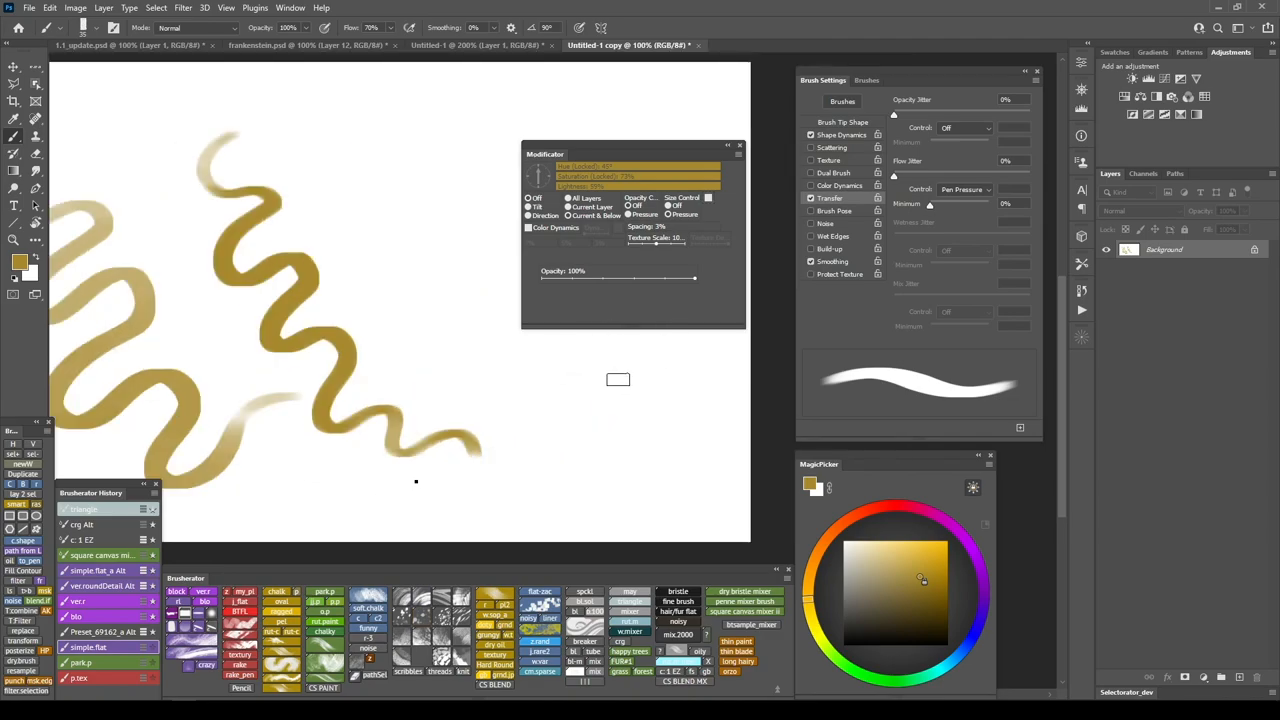
mouse_move(664, 220)
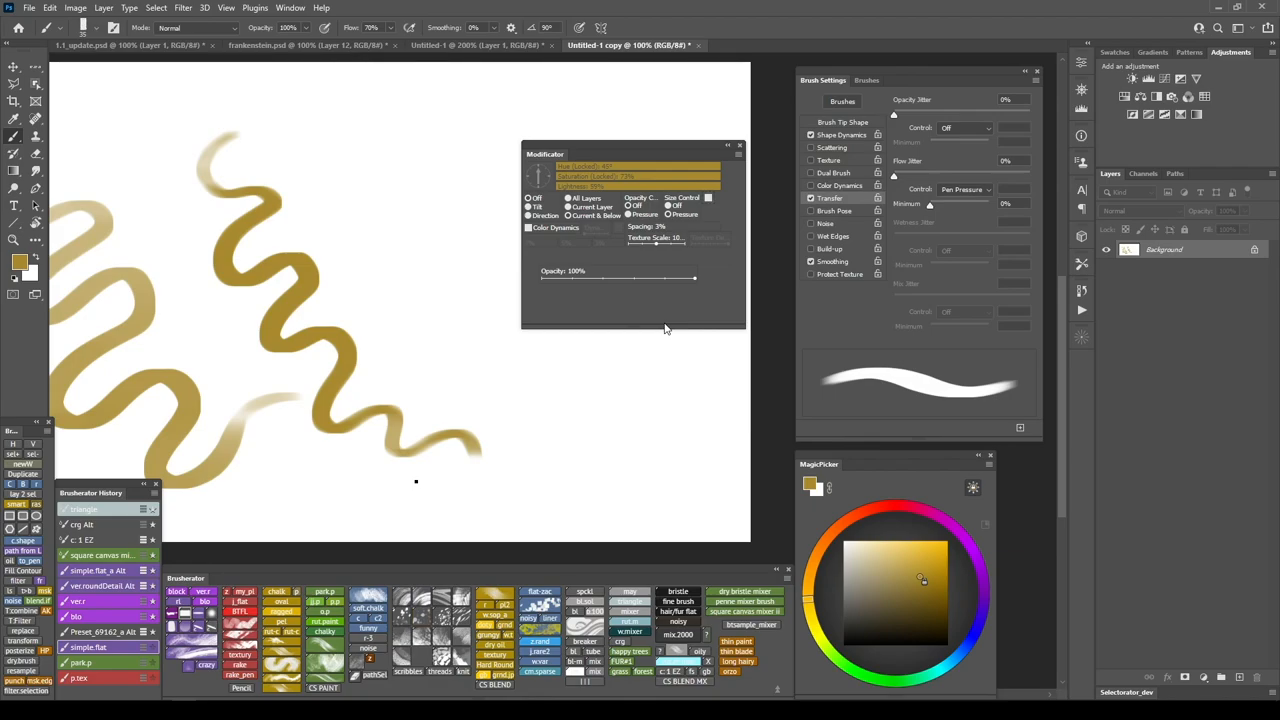
mouse_move(602, 292)
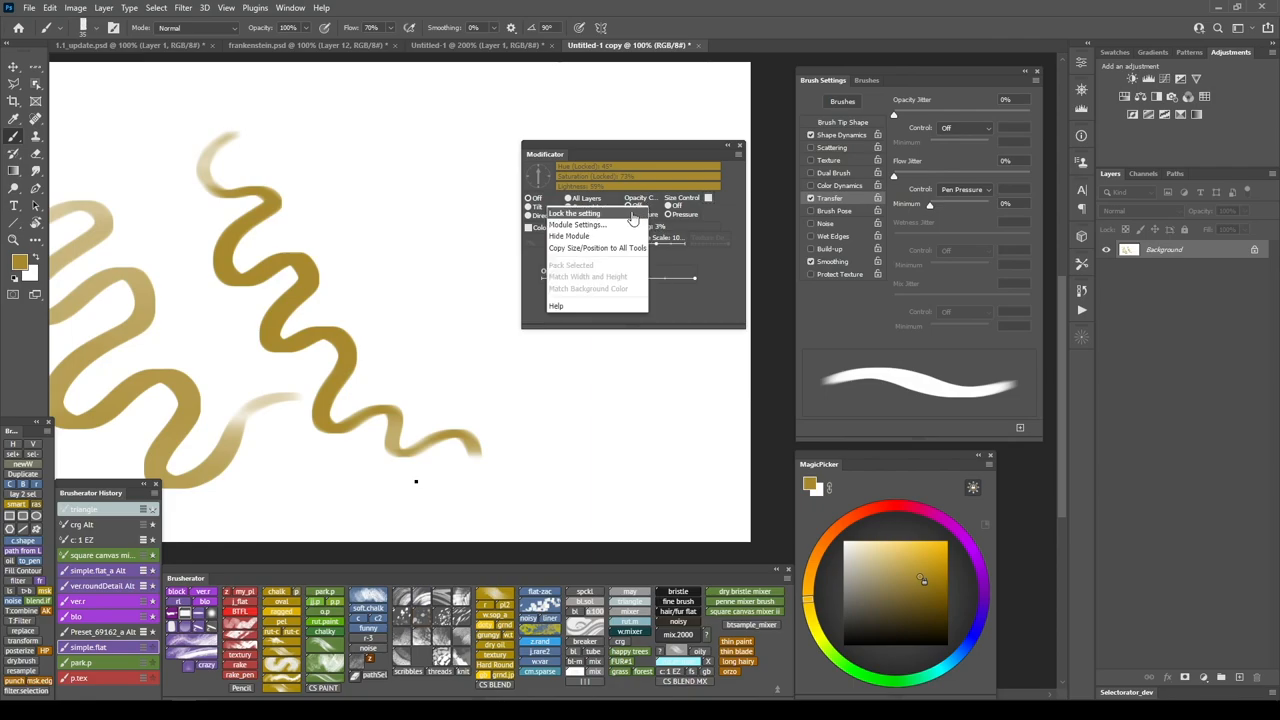
Lock the Opacity Control setting and paint a short gold stroke near the canvas top
left_click(577, 224)
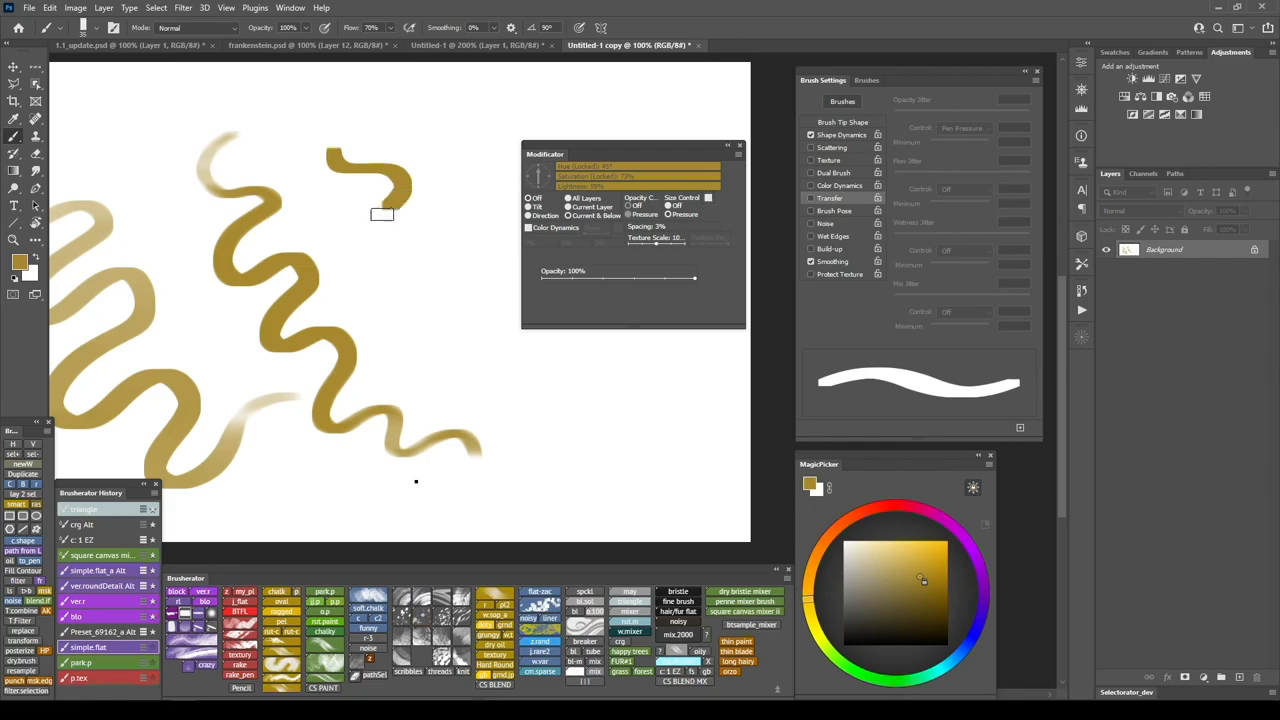
left_click_drag(383, 213, 641, 456)
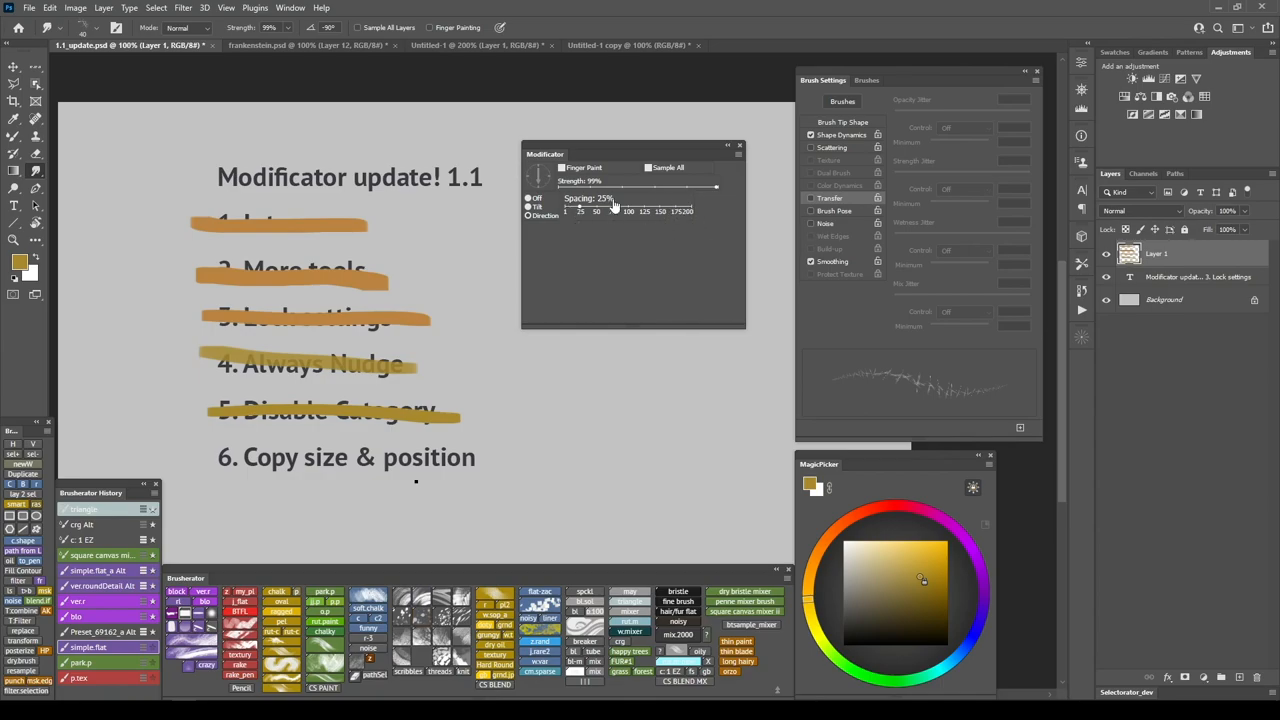
mouse_move(667, 215)
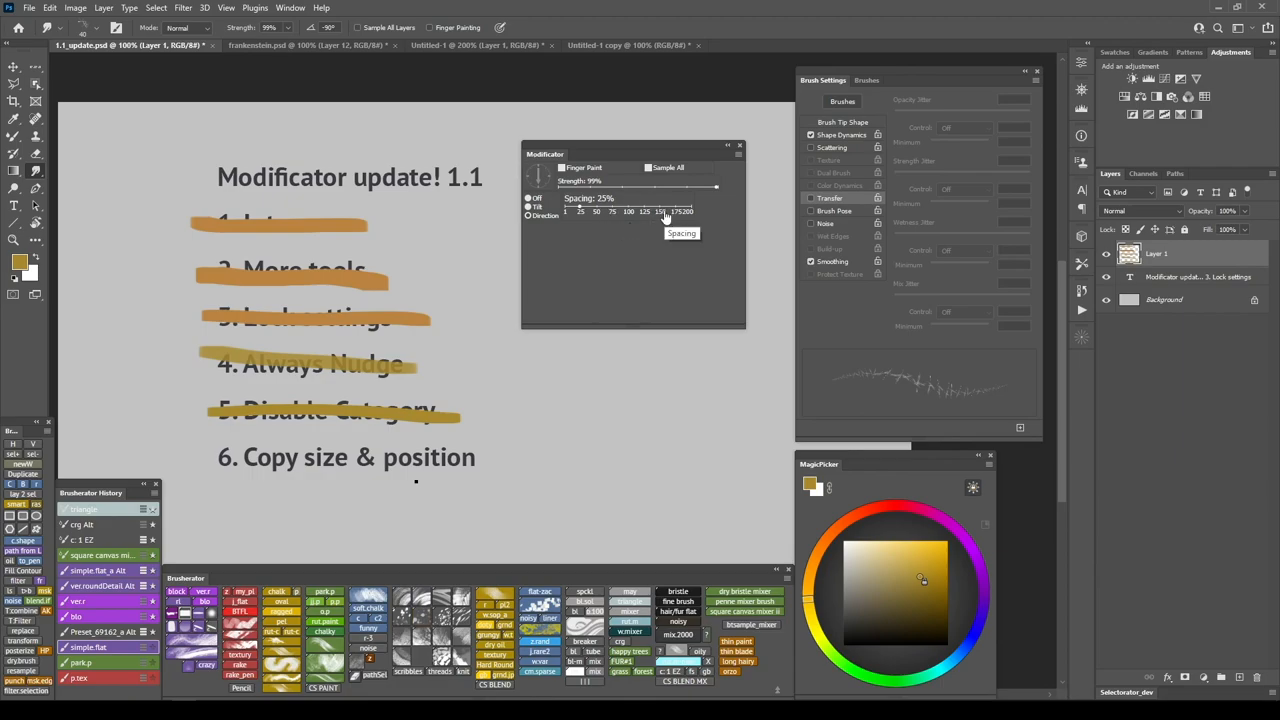
mouse_move(547, 303)
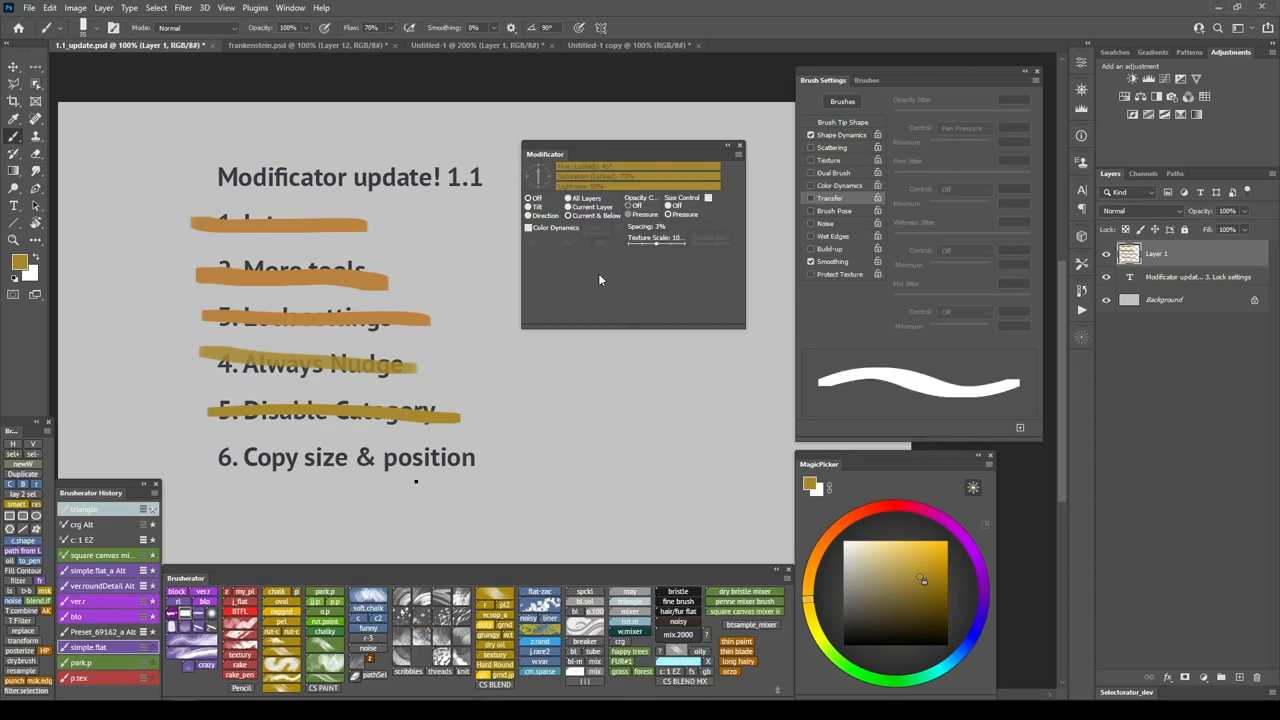
mouse_move(590, 292)
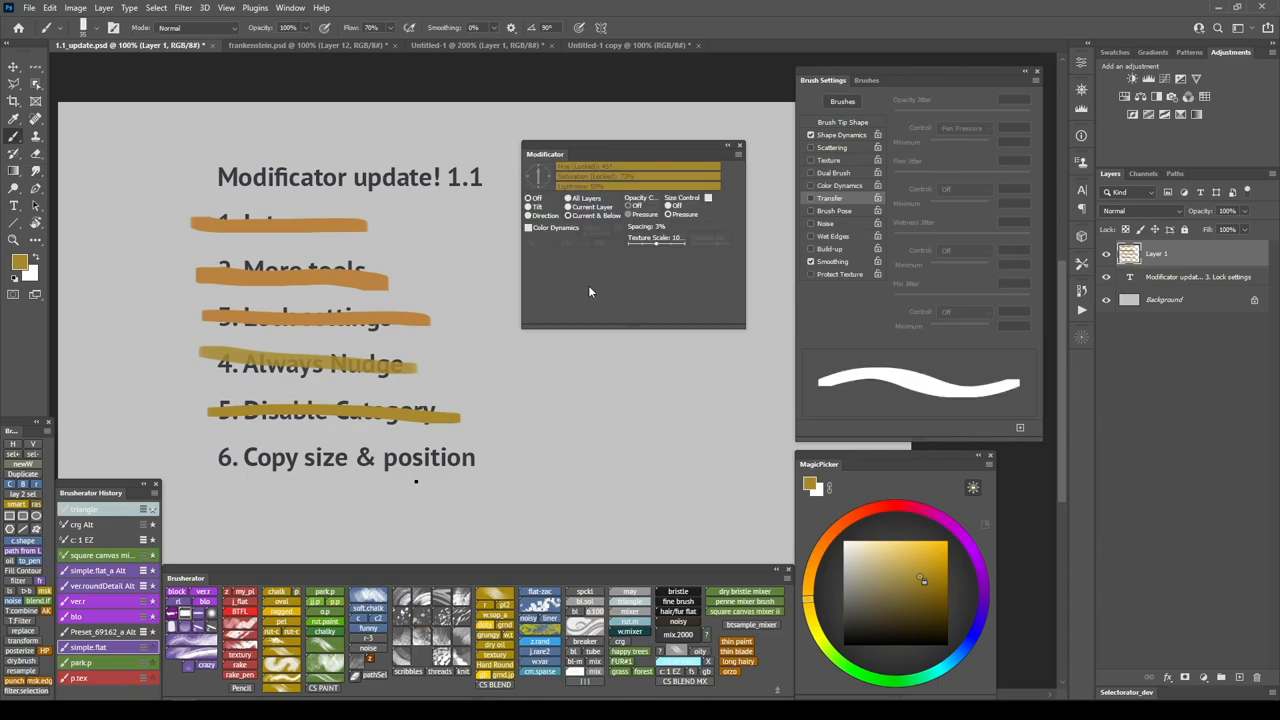
Copy the module's size and position to all tools, then strike through '6. Copy size & position' in gold
left_click(733, 154)
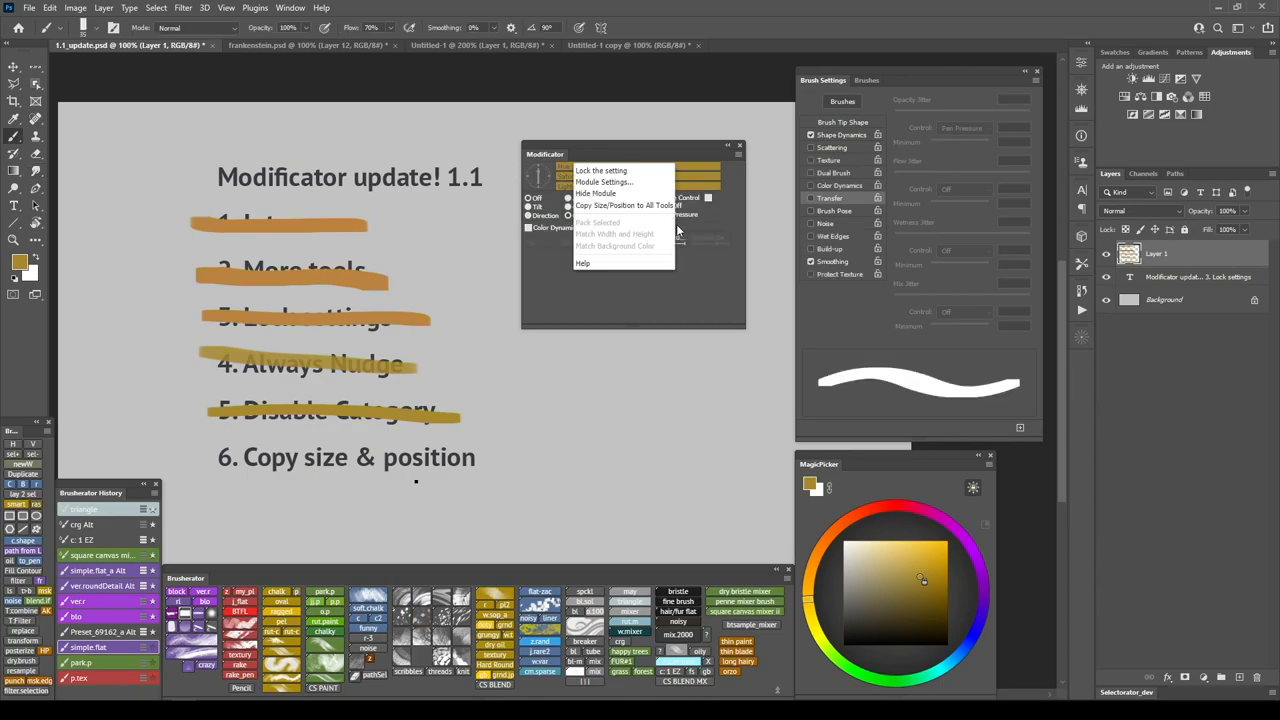
mouse_move(685, 235)
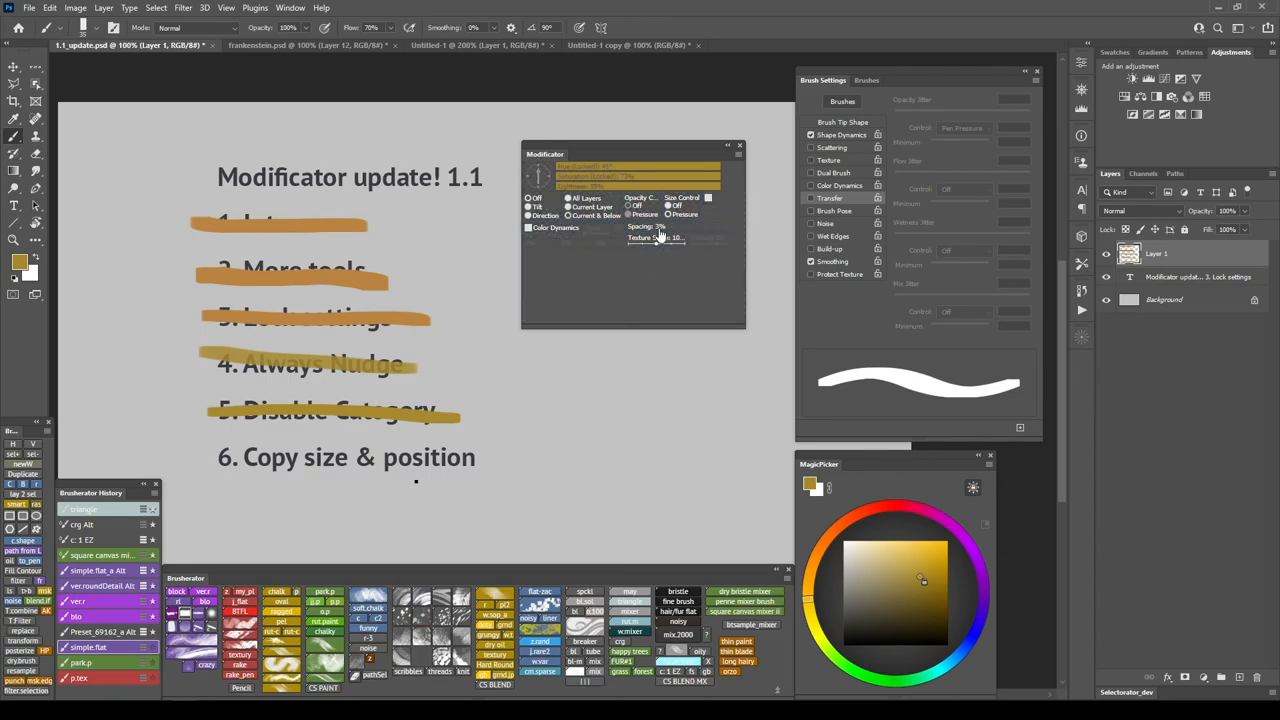
right_click(657, 237)
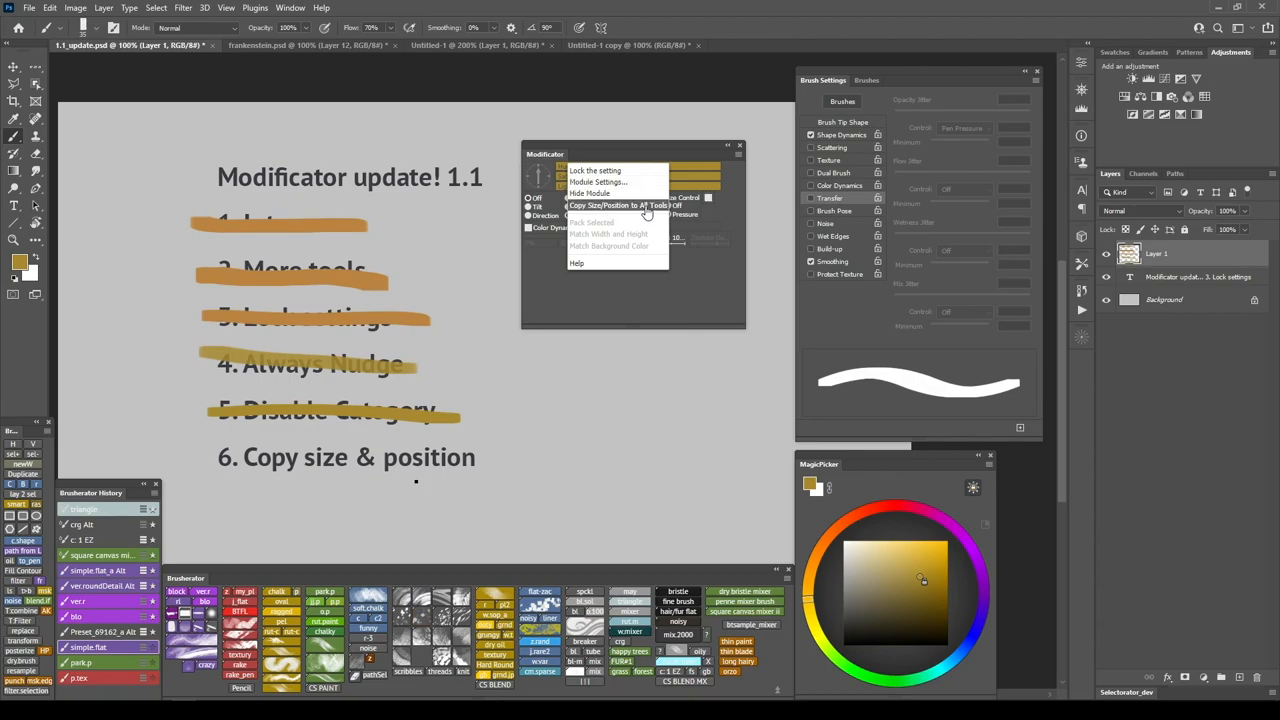
left_click(619, 204)
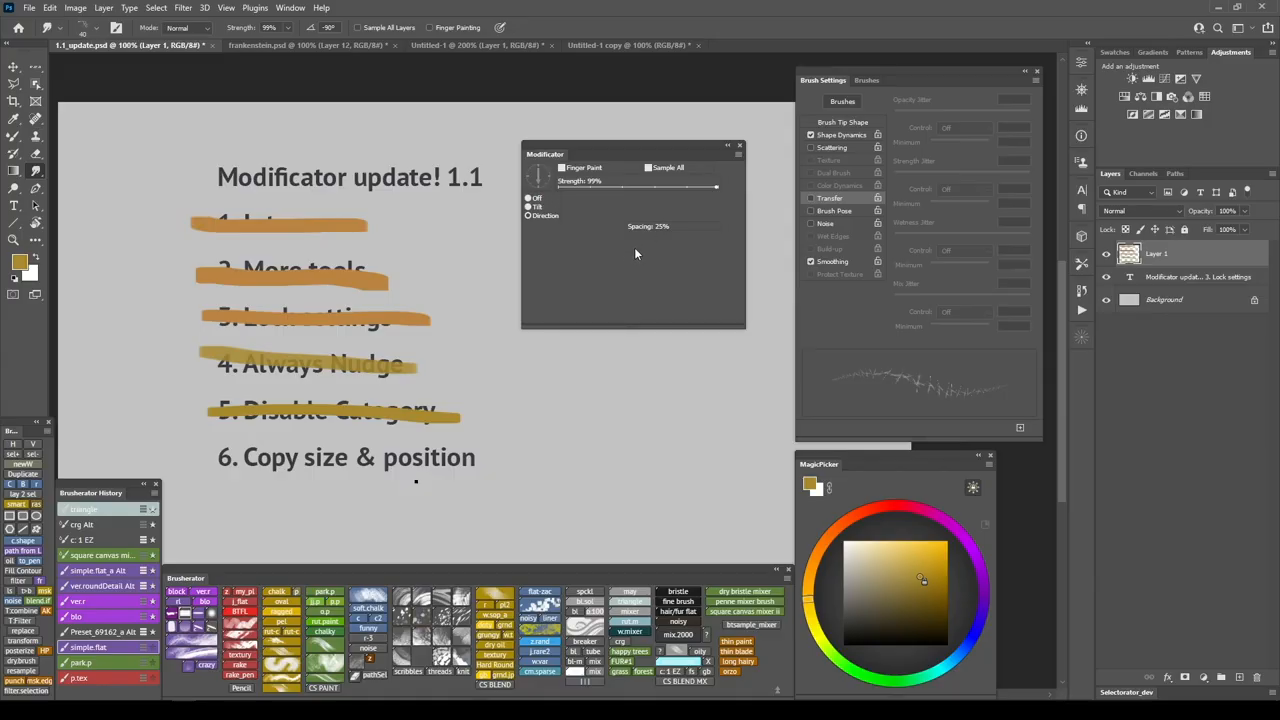
mouse_move(660, 236)
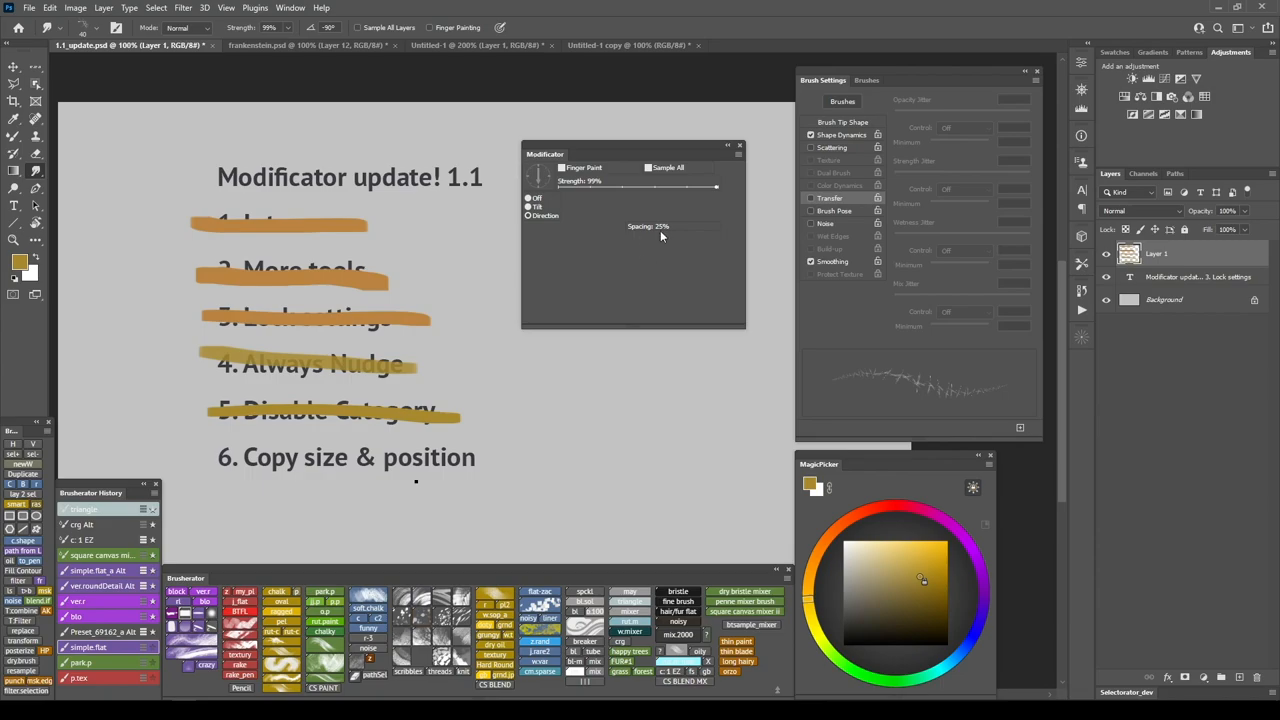
mouse_move(636, 238)
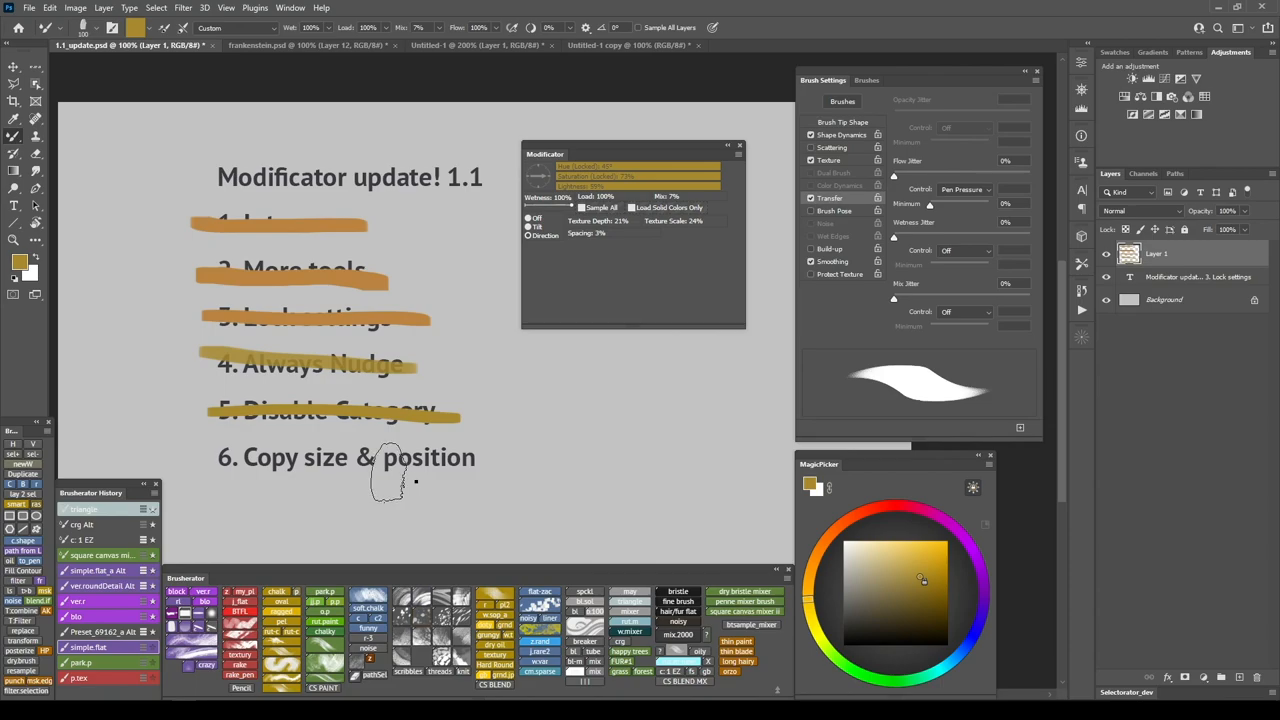
left_click_drag(210, 465, 530, 460)
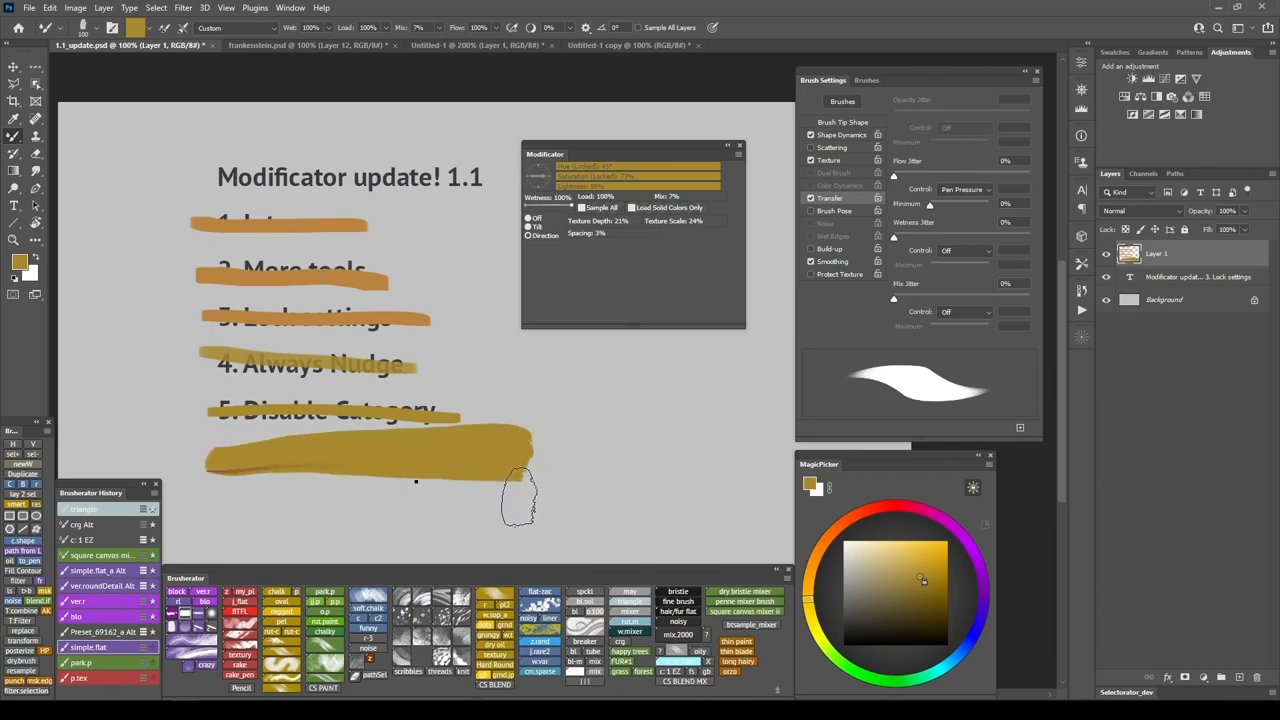